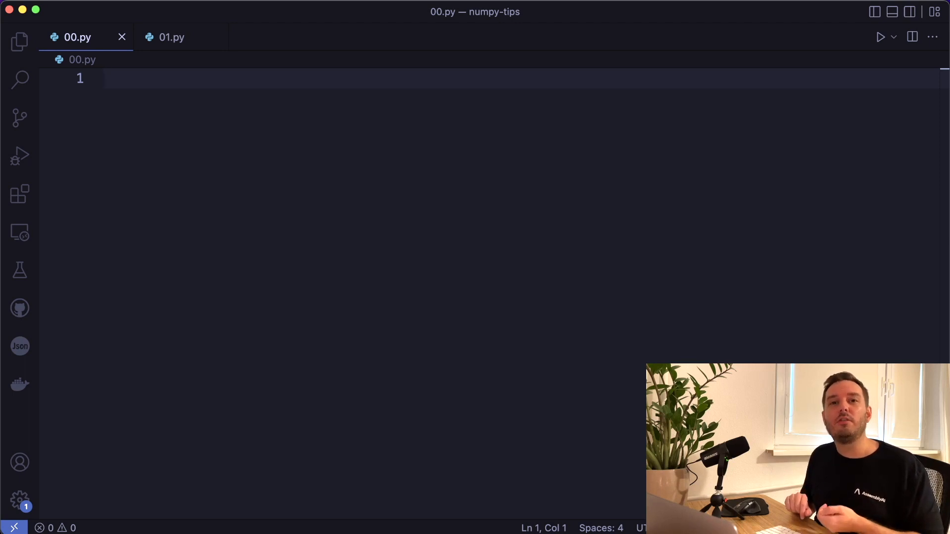
Clear the stray 'for' text, switch to 01.py and run the broadcasting script.
{"action": "type", "text": "for"}
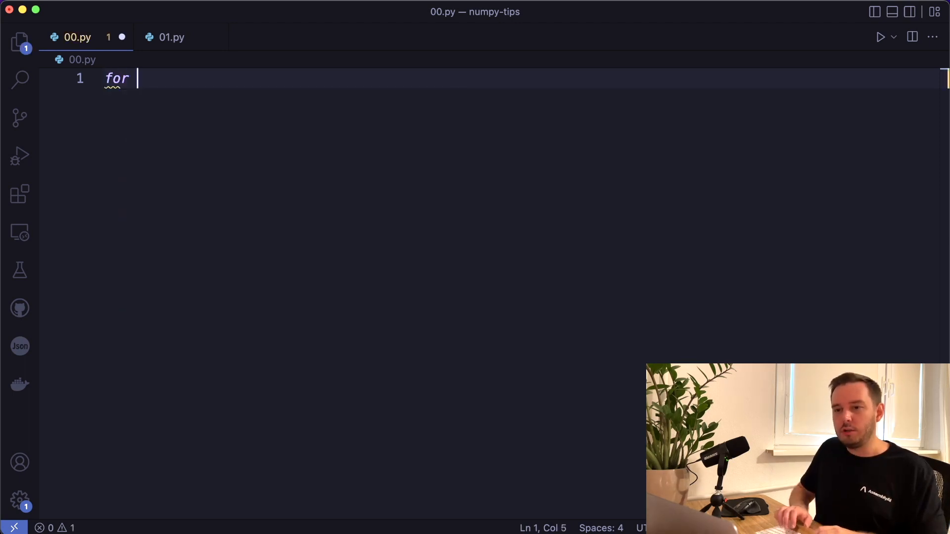
{"action": "key", "text": "backspace"}
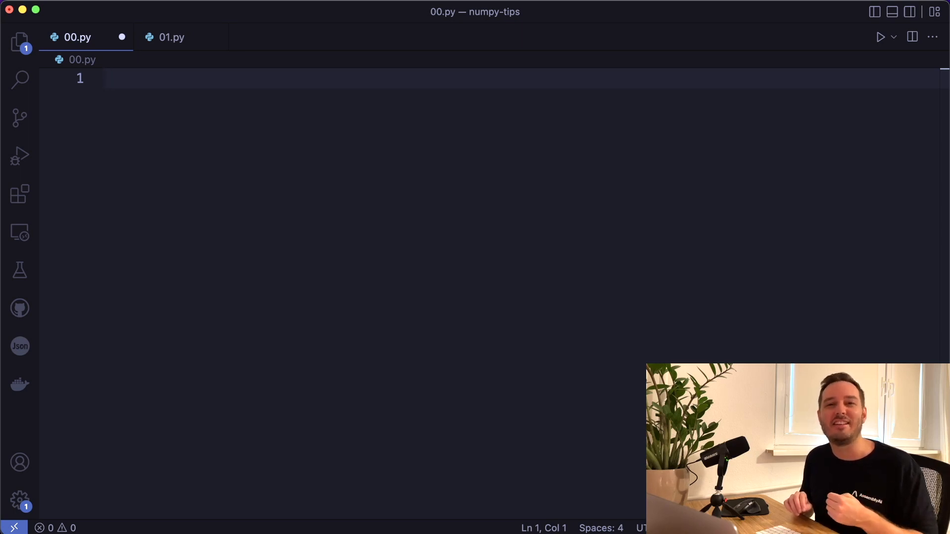
{"action": "left_click", "coordinate": [171, 36]}
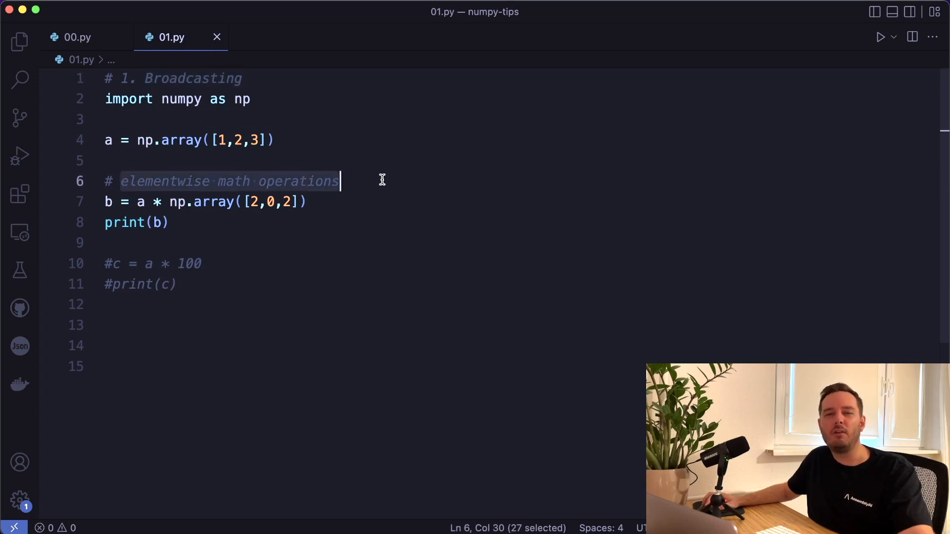
{"action": "mouse_move", "coordinate": [131, 140]}
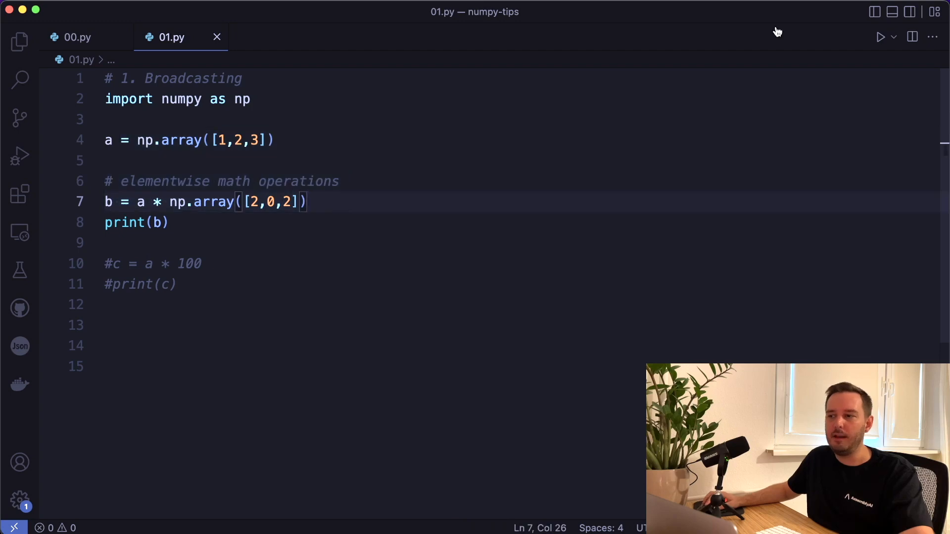
{"action": "left_click", "coordinate": [880, 37]}
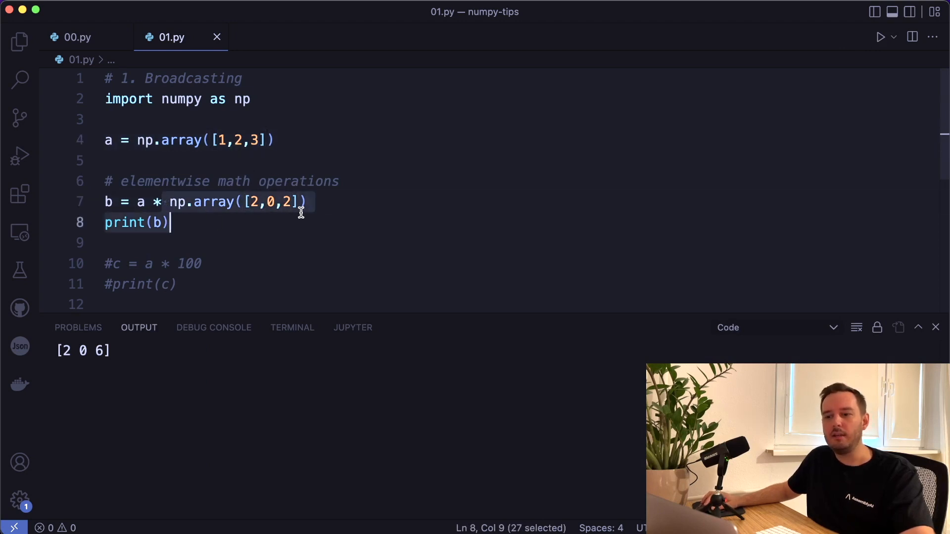
Uncomment the c = a * 100 lines so output adds [100 200 300].
{"action": "left_click", "coordinate": [537, 145]}
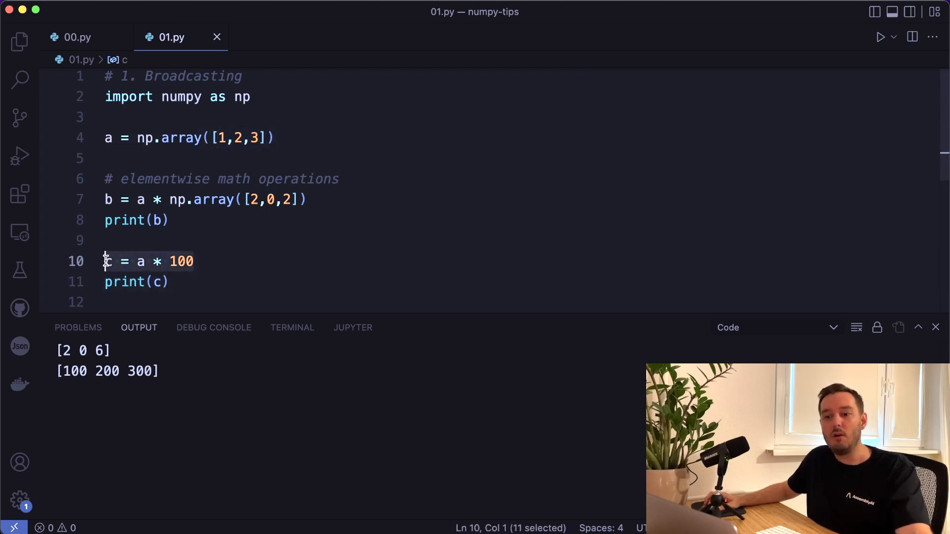
{"action": "mouse_move", "coordinate": [227, 261]}
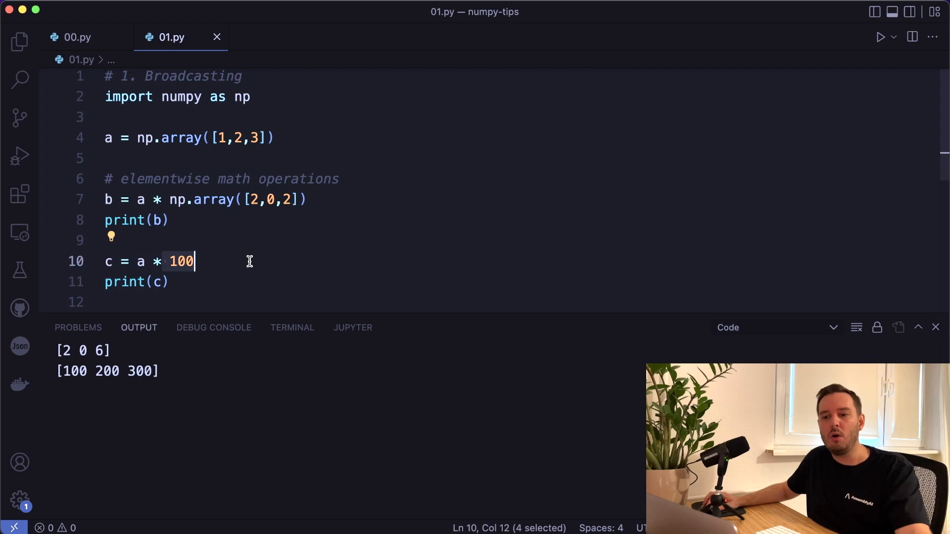
{"action": "mouse_move", "coordinate": [107, 137]}
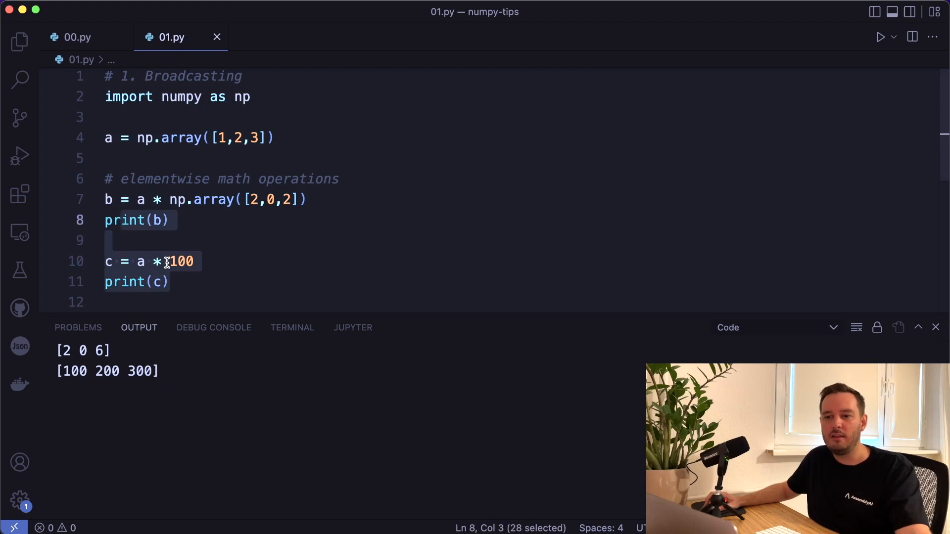
{"action": "left_click", "coordinate": [271, 199]}
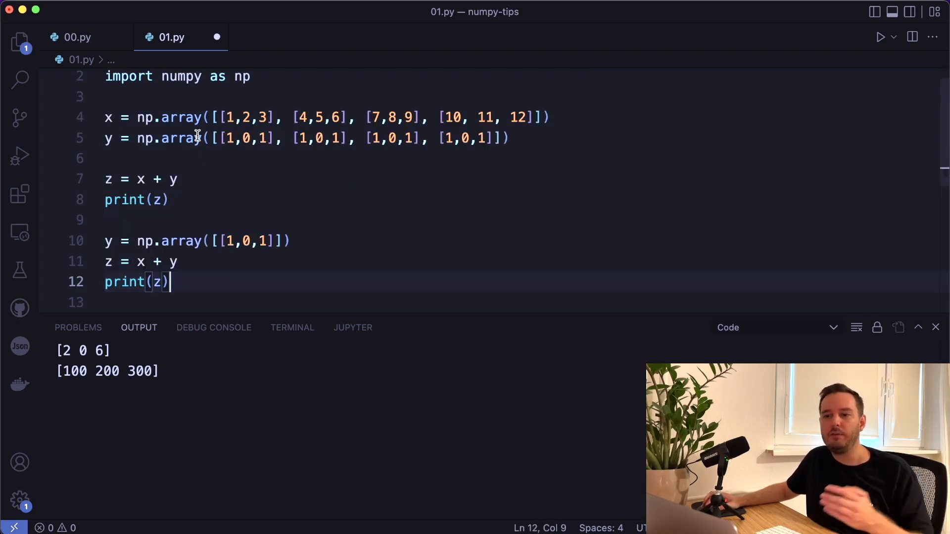
{"action": "mouse_move", "coordinate": [244, 152]}
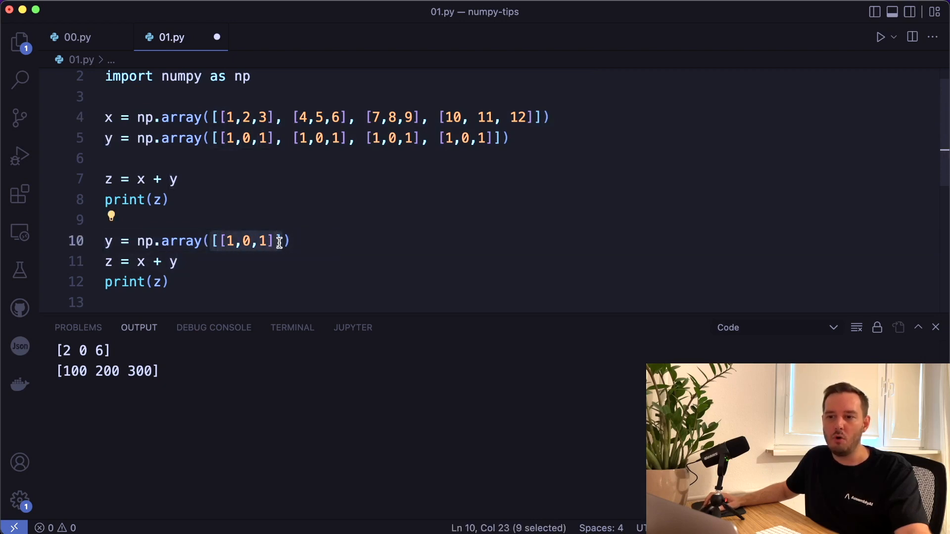
Run the 2D x + y example so both summed matrices print, then move on to 02.py.
{"action": "left_click", "coordinate": [229, 241]}
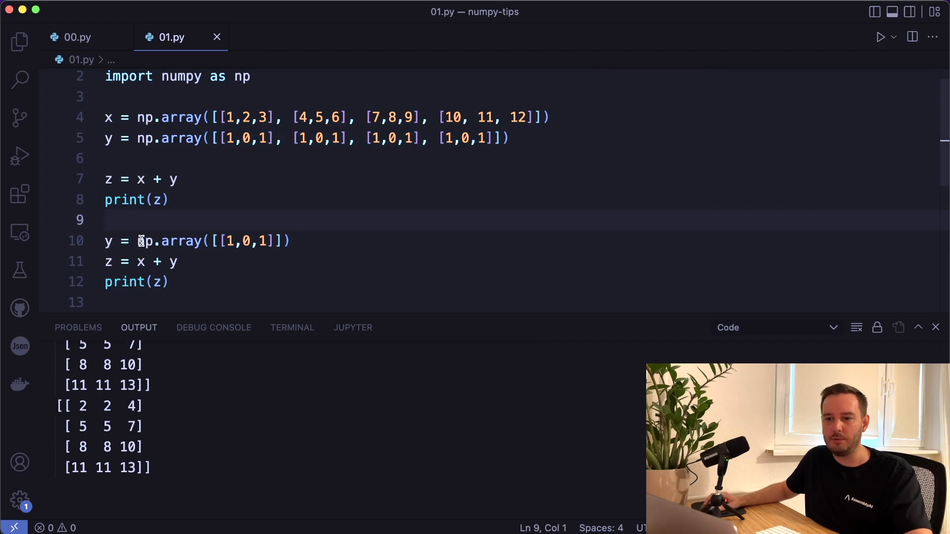
{"action": "left_click", "coordinate": [171, 282]}
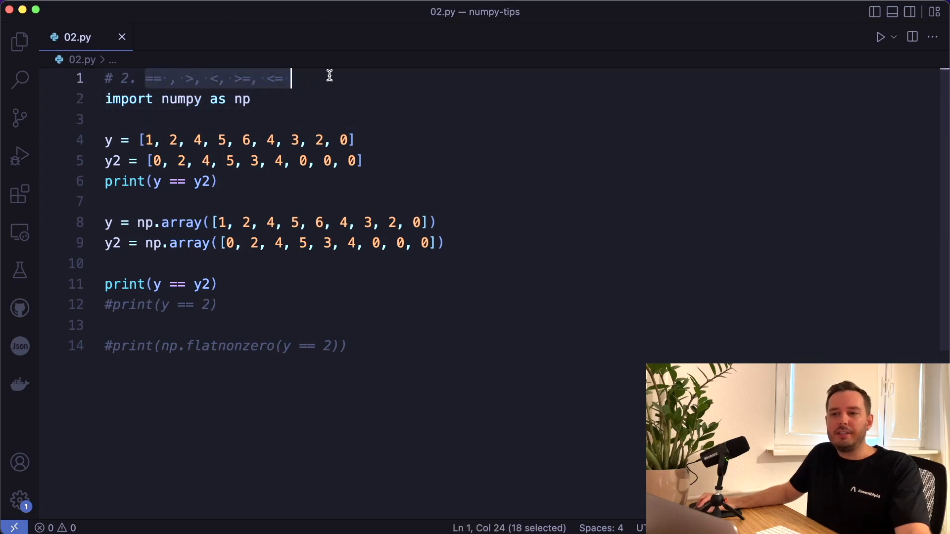
{"action": "mouse_move", "coordinate": [280, 101]}
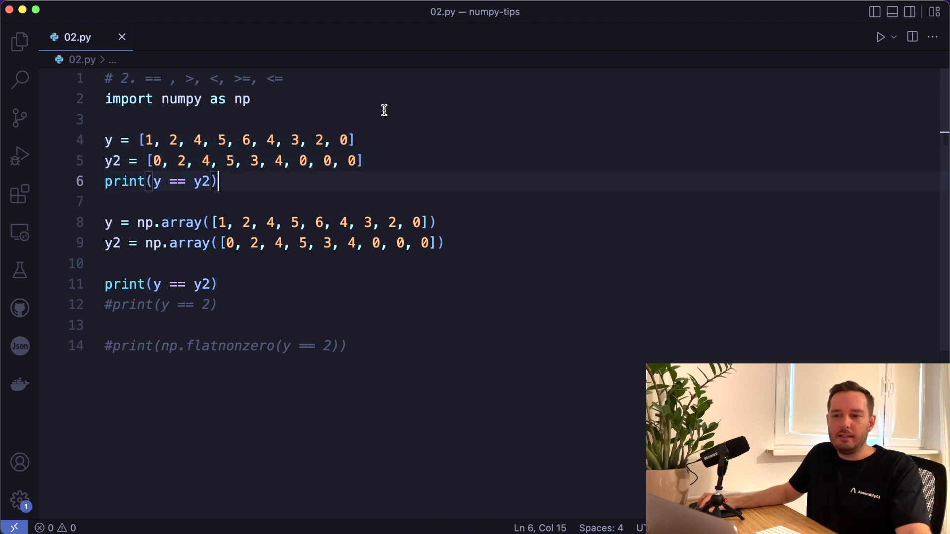
Run 02.py, printing False for the list comparison and an elementwise boolean array.
{"action": "left_click", "coordinate": [880, 36]}
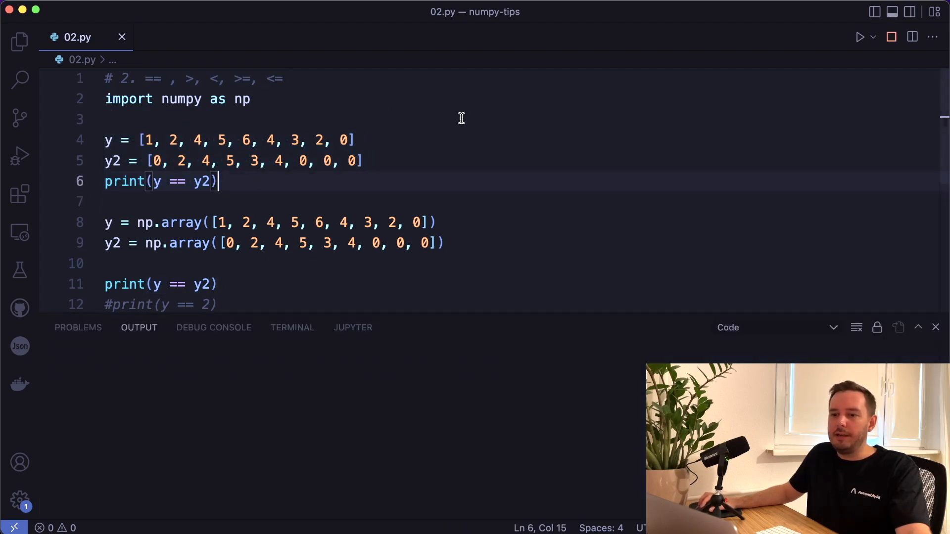
{"action": "left_click", "coordinate": [859, 36]}
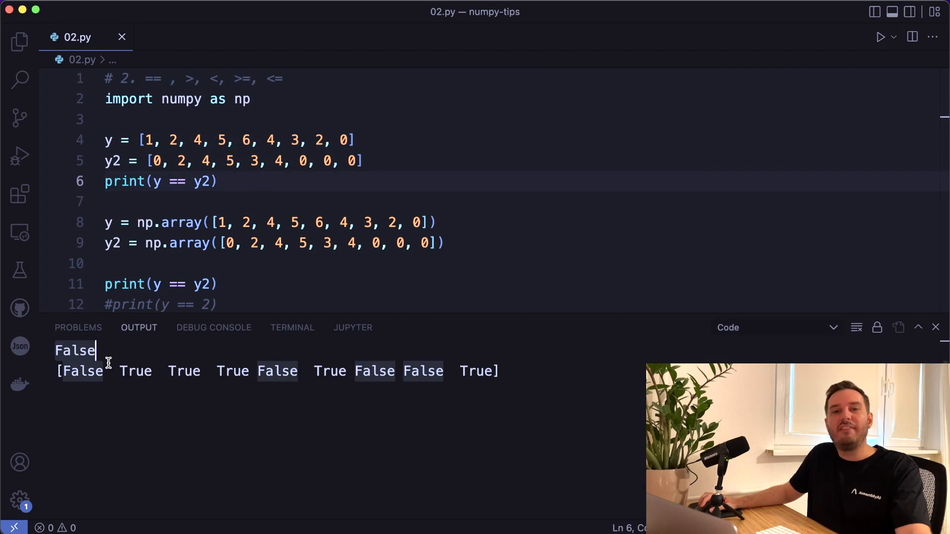
{"action": "scroll", "scroll_direction": "down", "scroll_amount": 3}
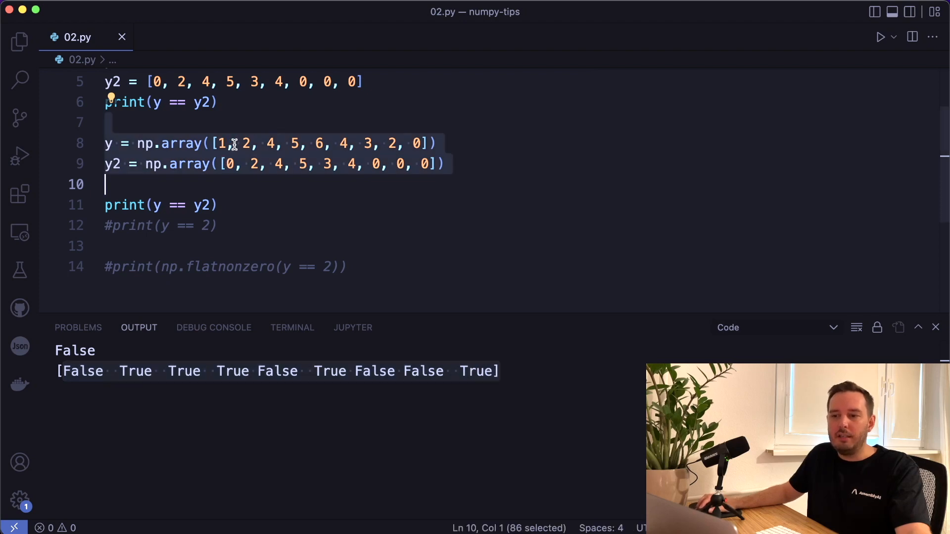
{"action": "left_click", "coordinate": [303, 163]}
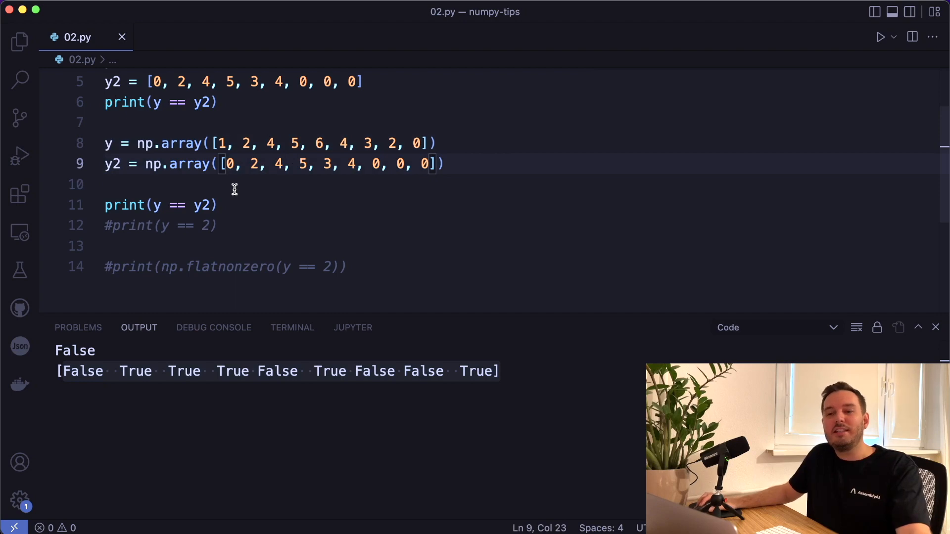
Uncomment print(y == 2) and rerun, adding a third True/False array to the output.
{"action": "left_click", "coordinate": [112, 226]}
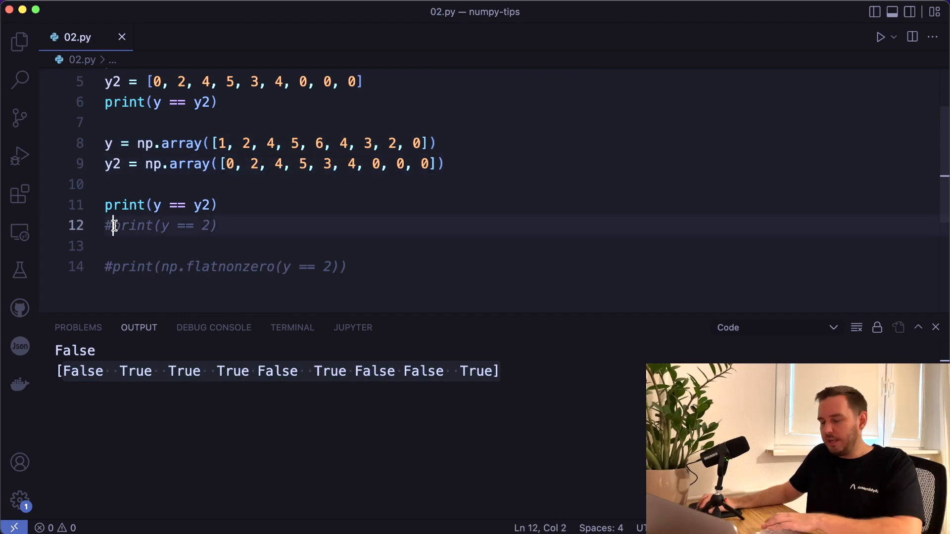
{"action": "key", "text": "Backspace"}
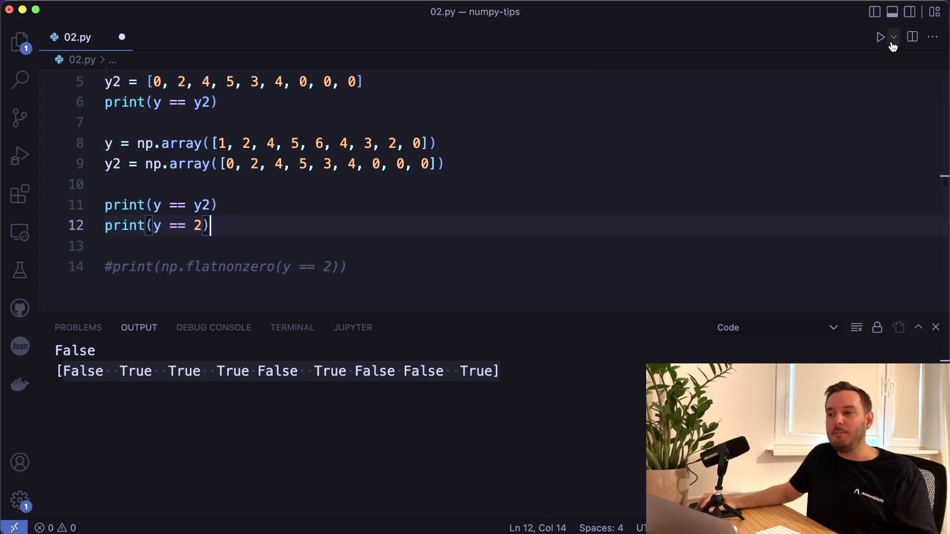
{"action": "left_click", "coordinate": [882, 37]}
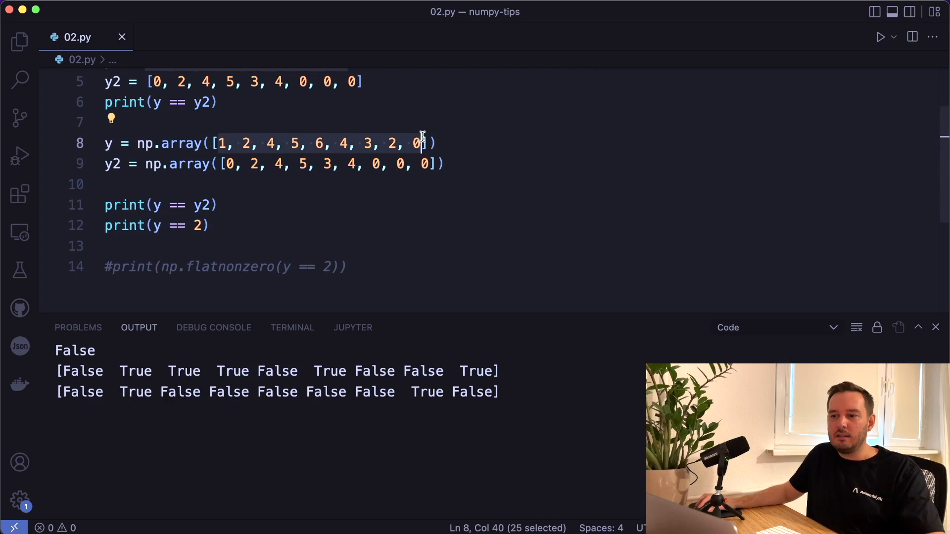
{"action": "left_click", "coordinate": [208, 226]}
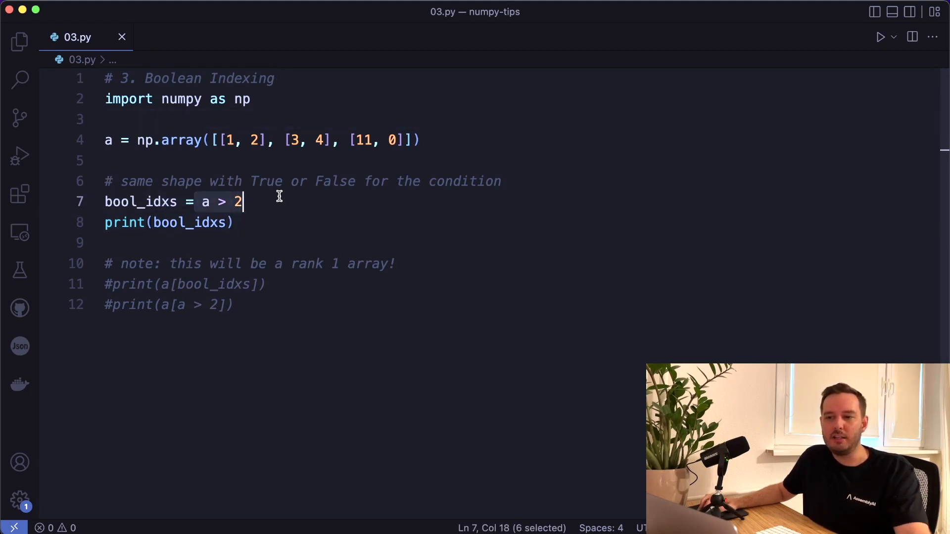
Run 03.py's boolean indexing and condense it to print(a[a > 2]), giving [3 4 11].
{"action": "left_click", "coordinate": [882, 37]}
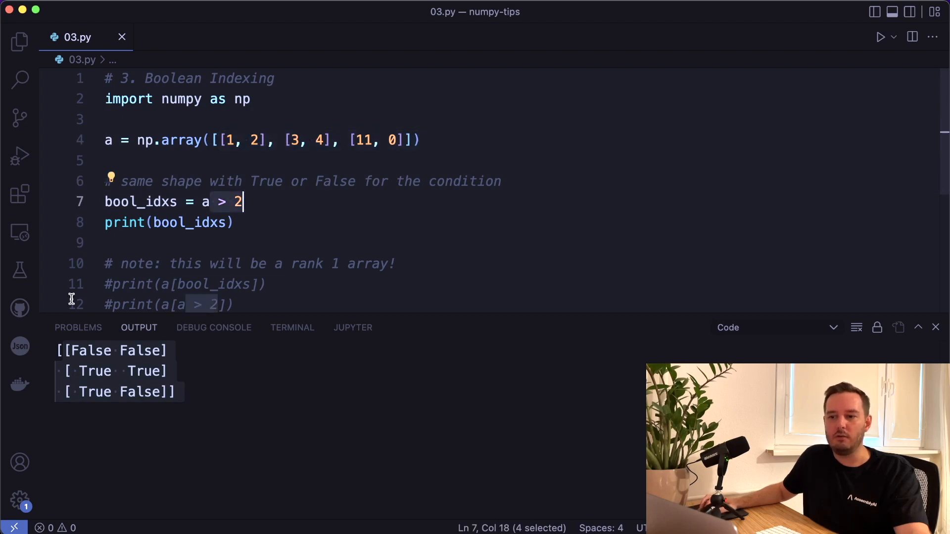
{"action": "left_click", "coordinate": [128, 284]}
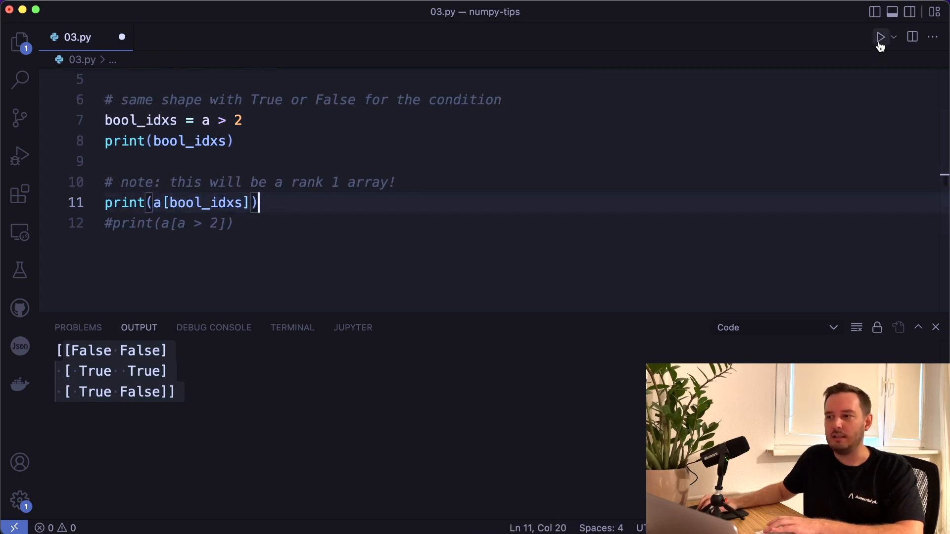
{"action": "left_click", "coordinate": [881, 36]}
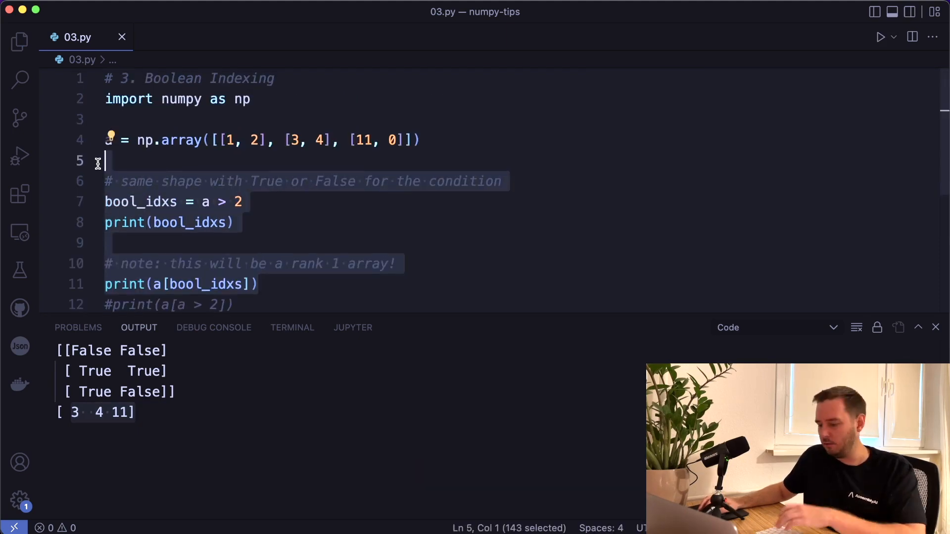
{"action": "type", "text": "print(a[a > 2])"}
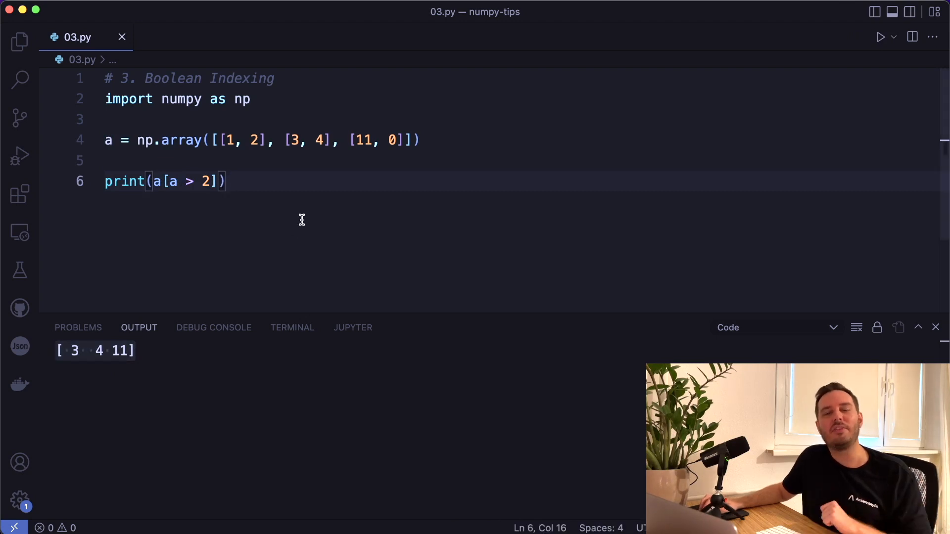
{"action": "mouse_move", "coordinate": [316, 162]}
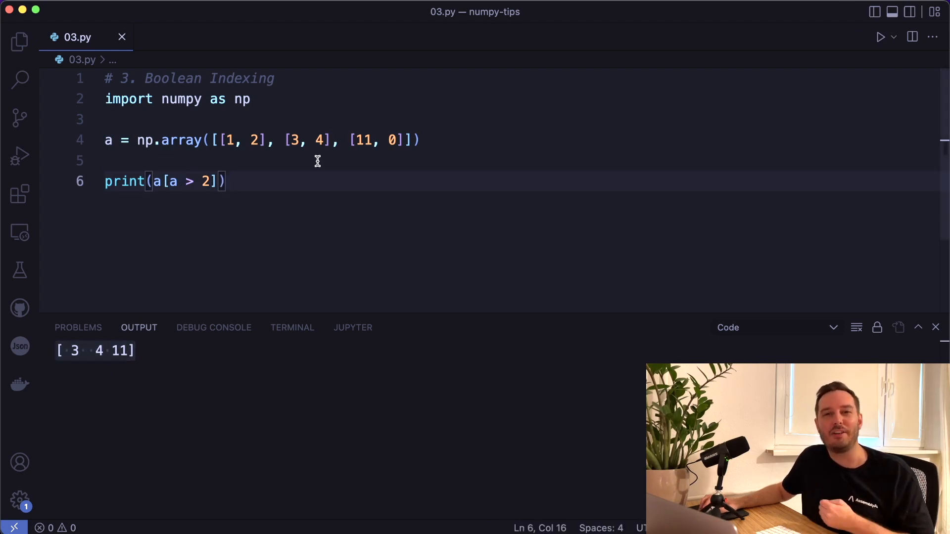
Highlight the ~ operator in 04.py's print line and run it to show elements not above 2.
{"action": "left_click", "coordinate": [172, 37]}
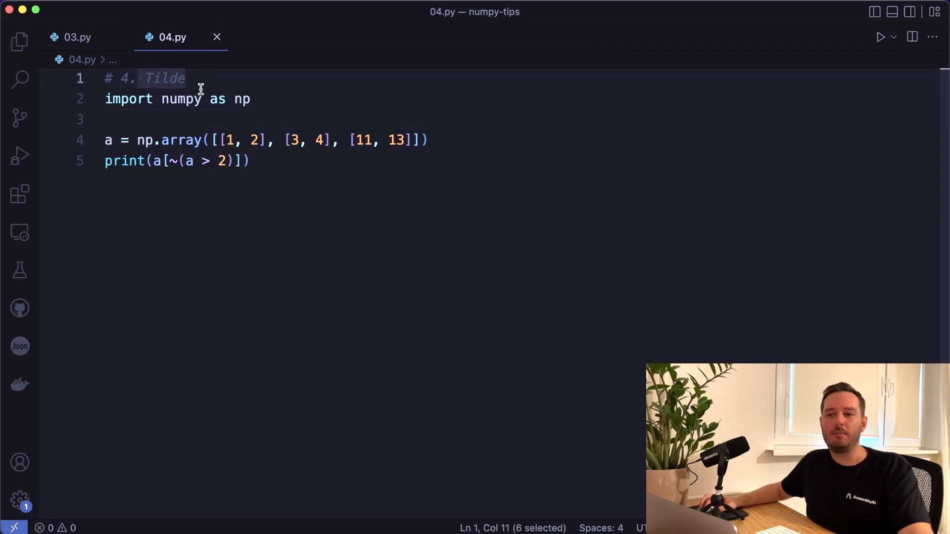
{"action": "left_click", "coordinate": [244, 120]}
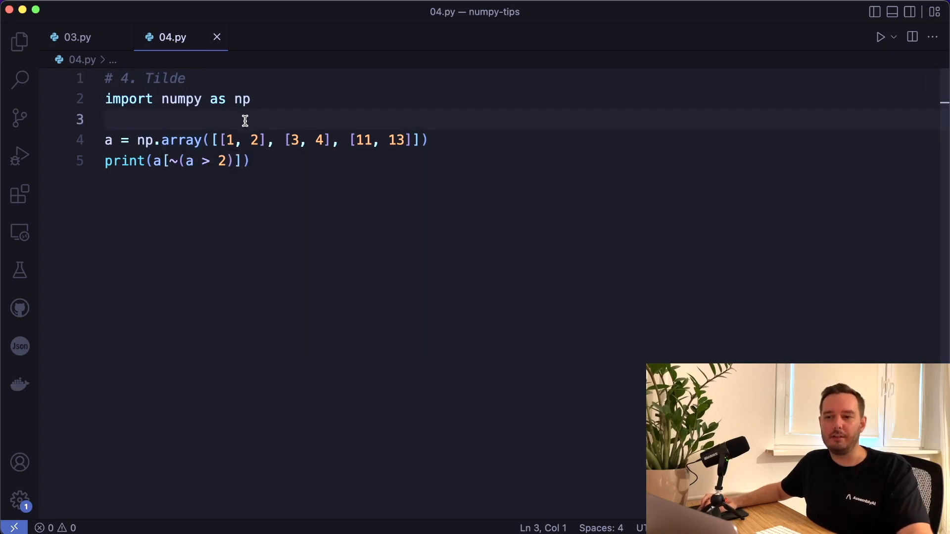
{"action": "left_click", "coordinate": [169, 161]}
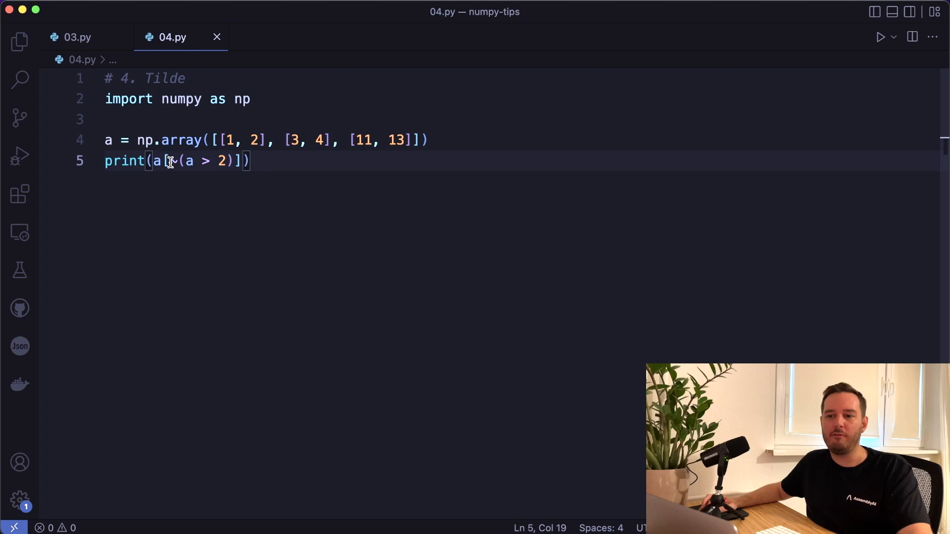
{"action": "type", "text": "~"}
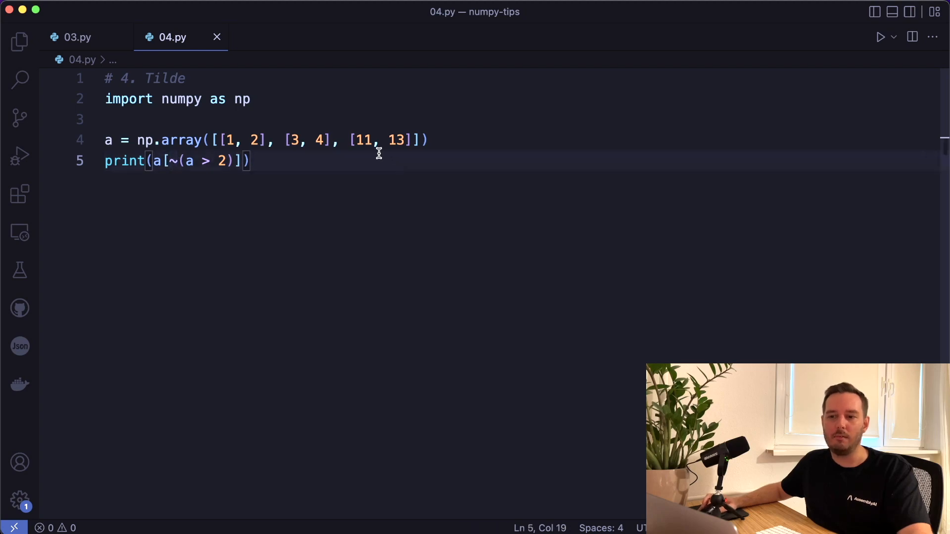
{"action": "mouse_move", "coordinate": [911, 37]}
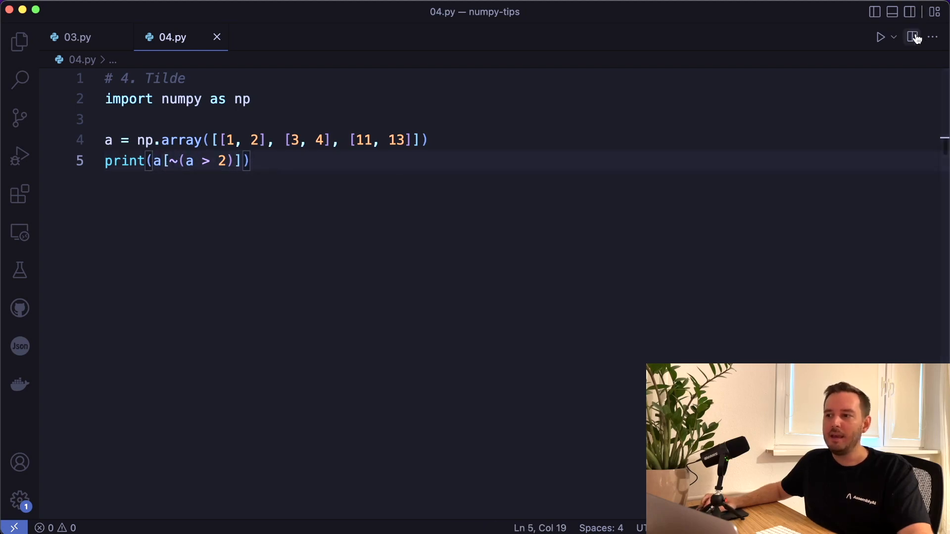
{"action": "left_click", "coordinate": [880, 37]}
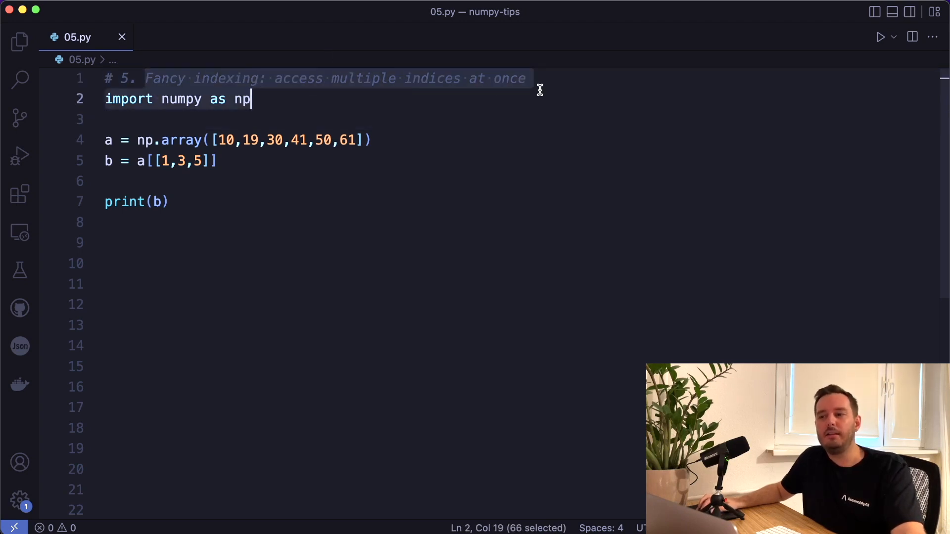
Run 05.py's fancy indexing so it prints the picked elements [19 41 61].
{"action": "left_click", "coordinate": [526, 79]}
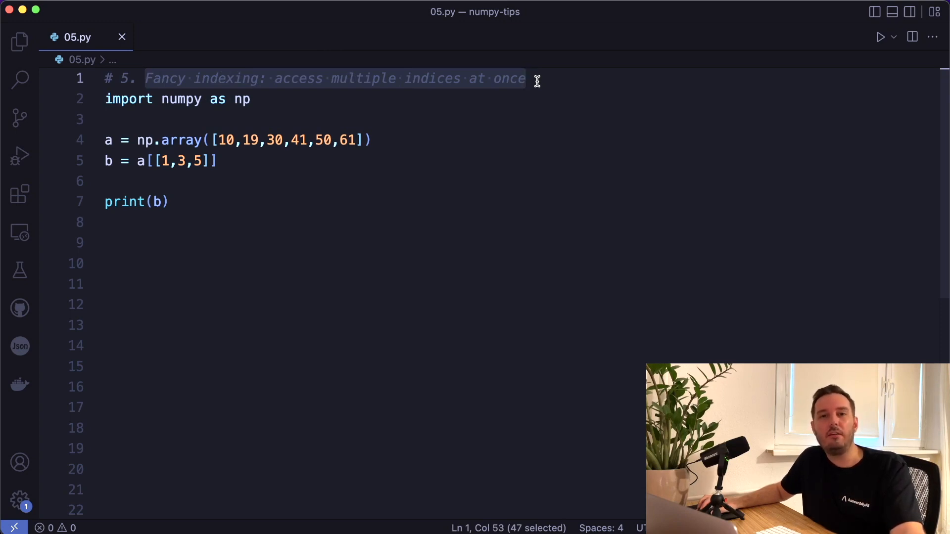
{"action": "mouse_move", "coordinate": [157, 161]}
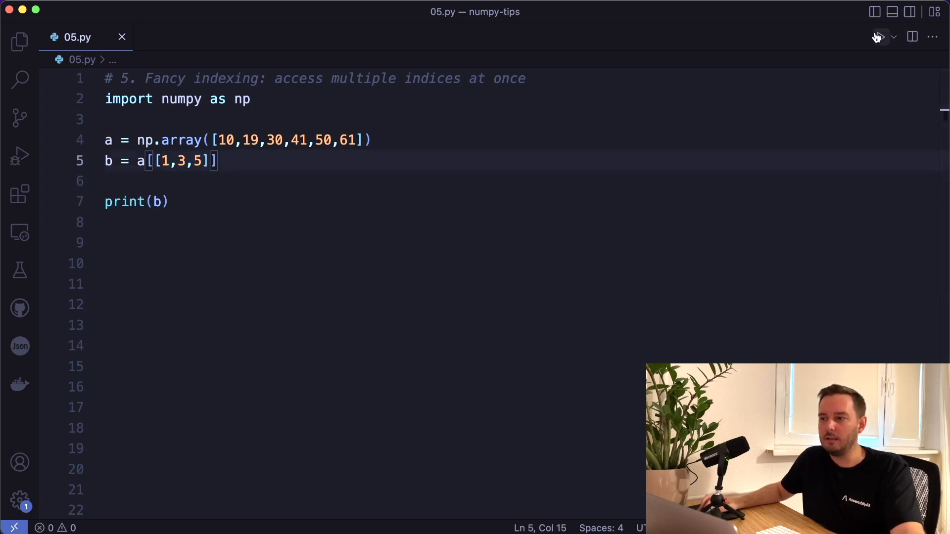
{"action": "left_click", "coordinate": [881, 37]}
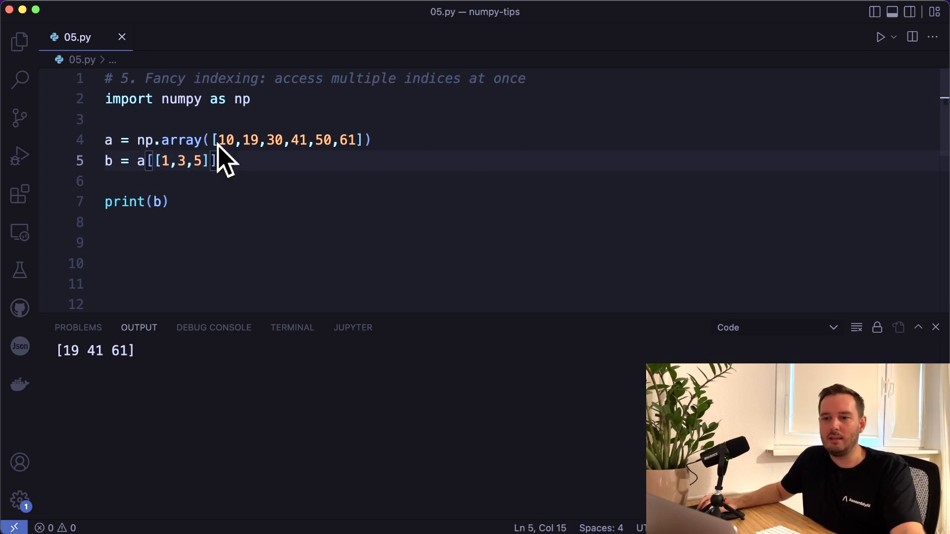
{"action": "left_click", "coordinate": [310, 139]}
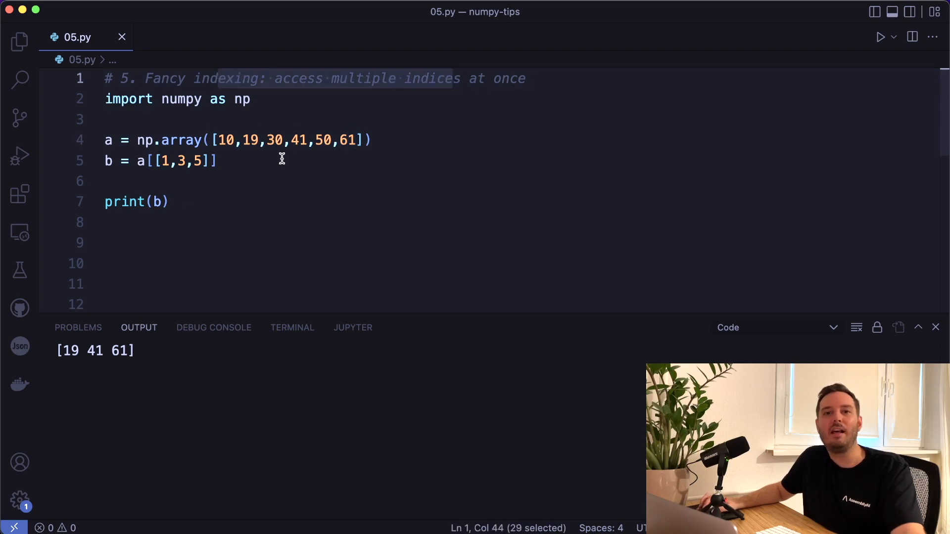
Add the flatnonzero/argwhere even_idxs code and rerun, printing [0 2 4] and [10 30 50].
{"action": "left_click", "coordinate": [121, 243]}
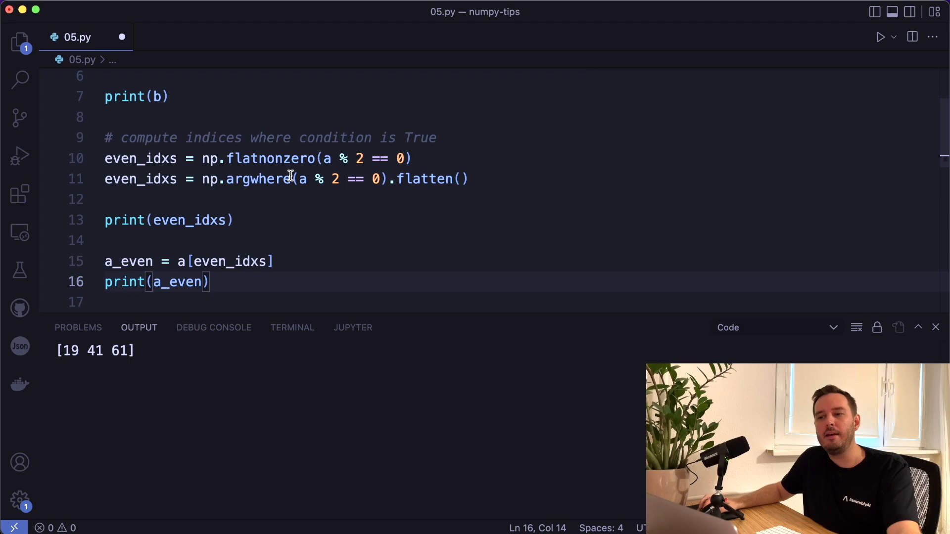
{"action": "double_click", "coordinate": [140, 158]}
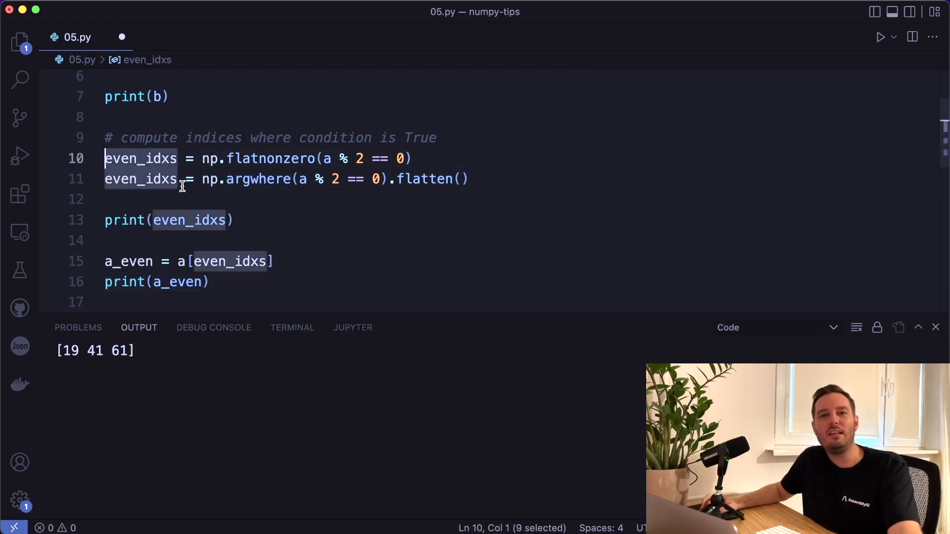
{"action": "left_click", "coordinate": [308, 158]}
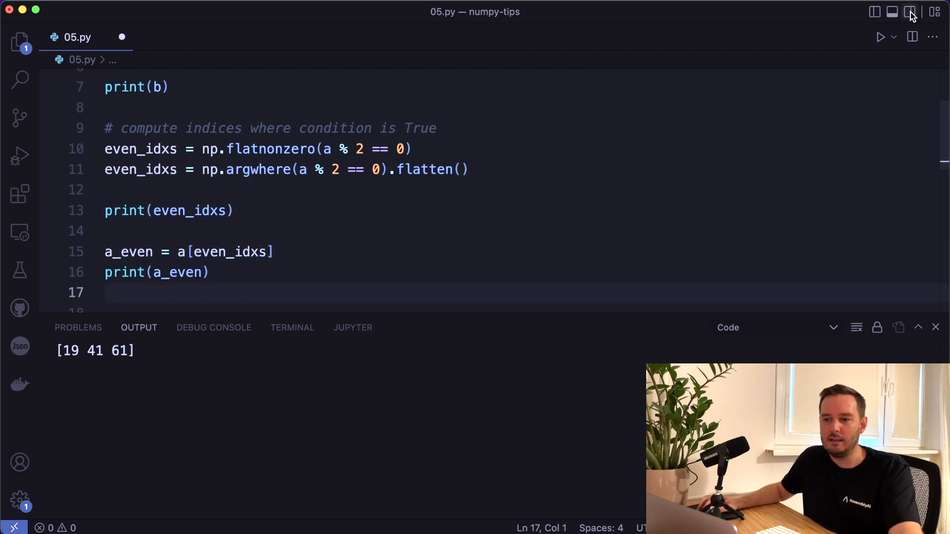
{"action": "left_click", "coordinate": [880, 36]}
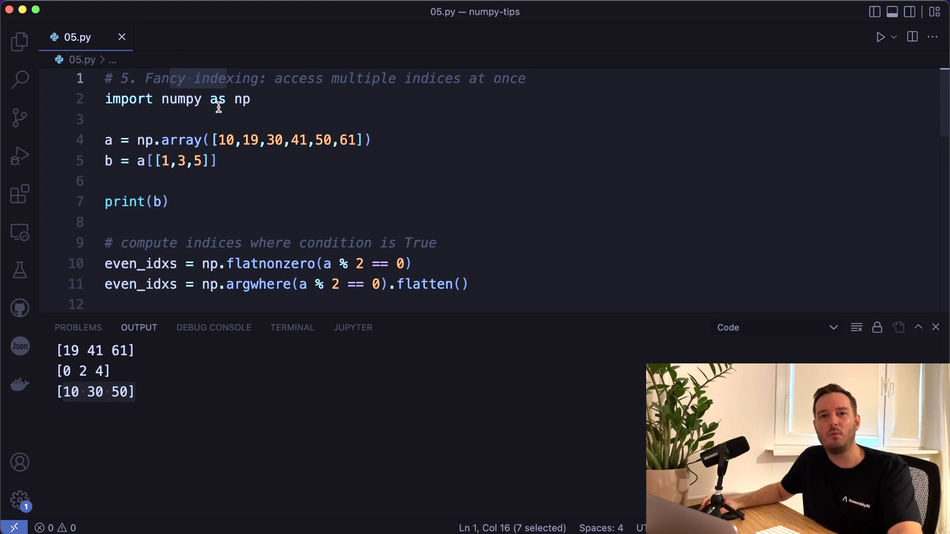
Review the scores and names lines in 06.py and run it, printing [3 4 2 1 0 5].
{"action": "left_click", "coordinate": [172, 36]}
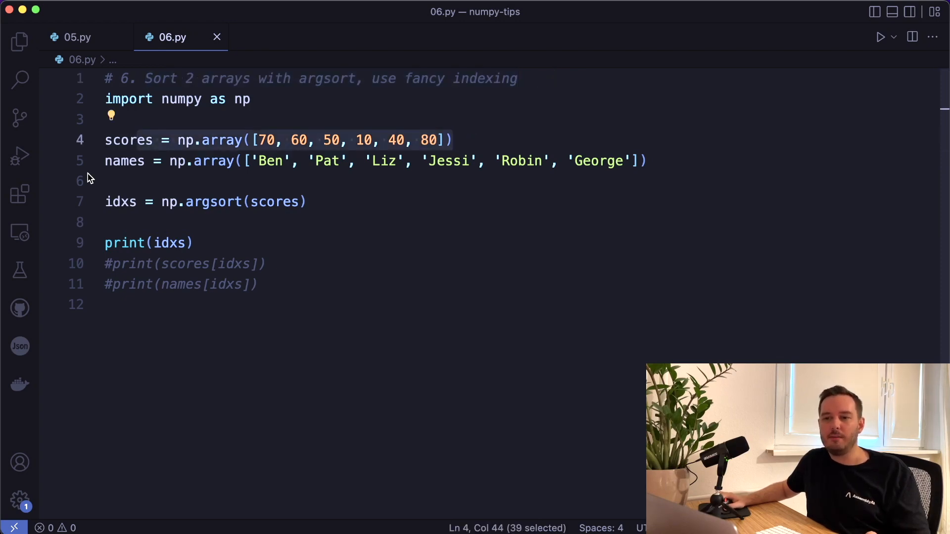
{"action": "left_click", "coordinate": [647, 160]}
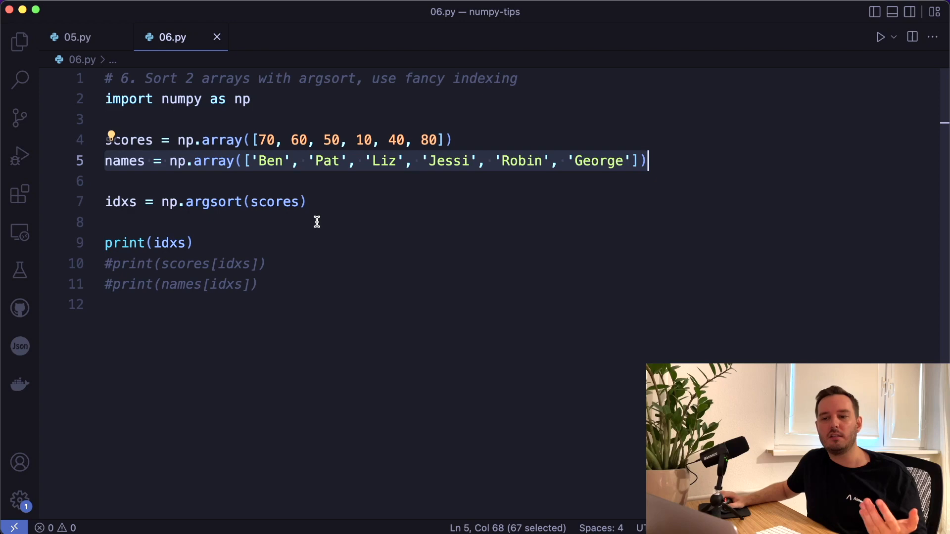
{"action": "left_click", "coordinate": [182, 202]}
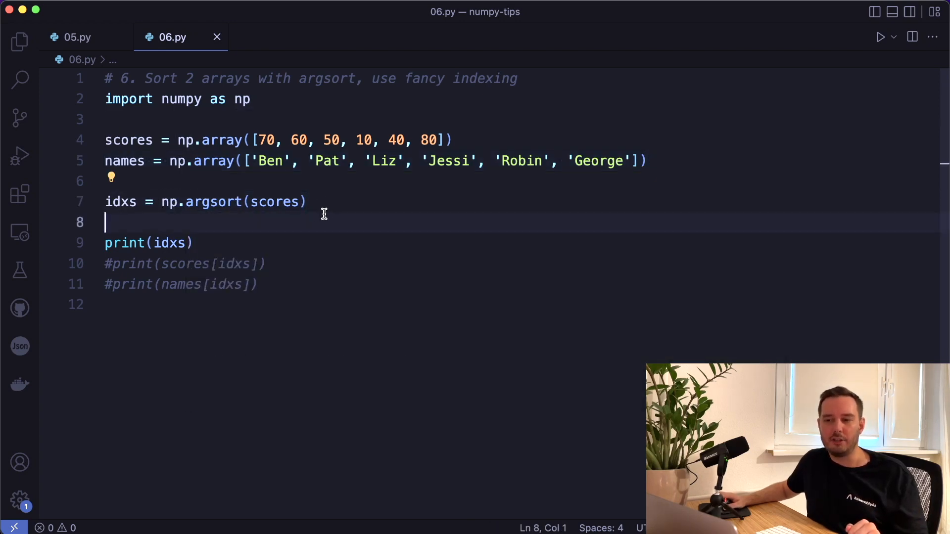
{"action": "left_click", "coordinate": [882, 36]}
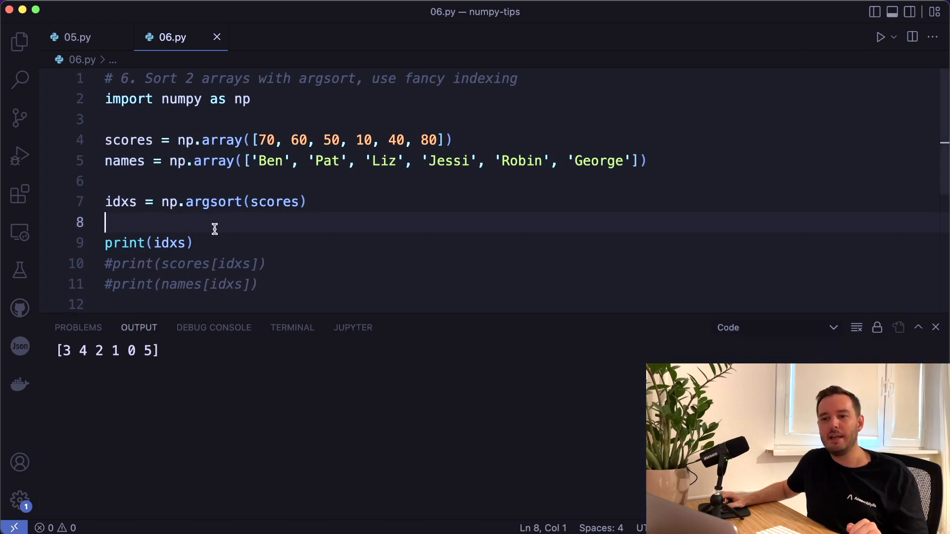
{"action": "mouse_move", "coordinate": [208, 202]}
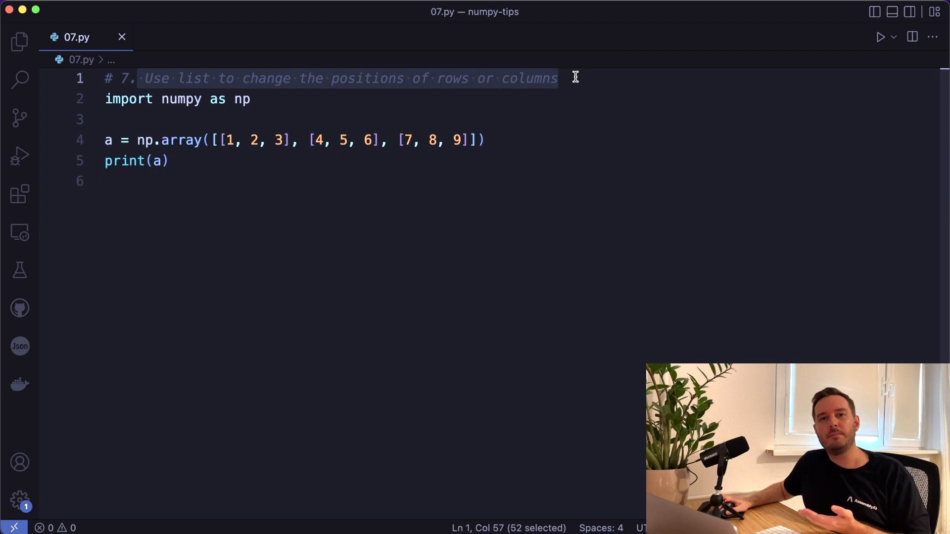
{"action": "mouse_move", "coordinate": [573, 88]}
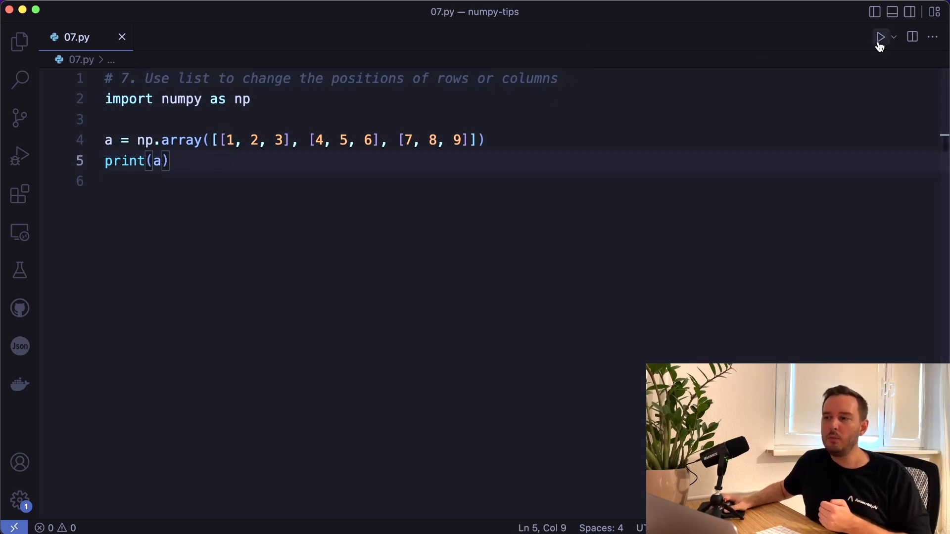
Run 07.py with print(b), showing the rows reordered by new_position_idxs.
{"action": "left_click", "coordinate": [880, 36]}
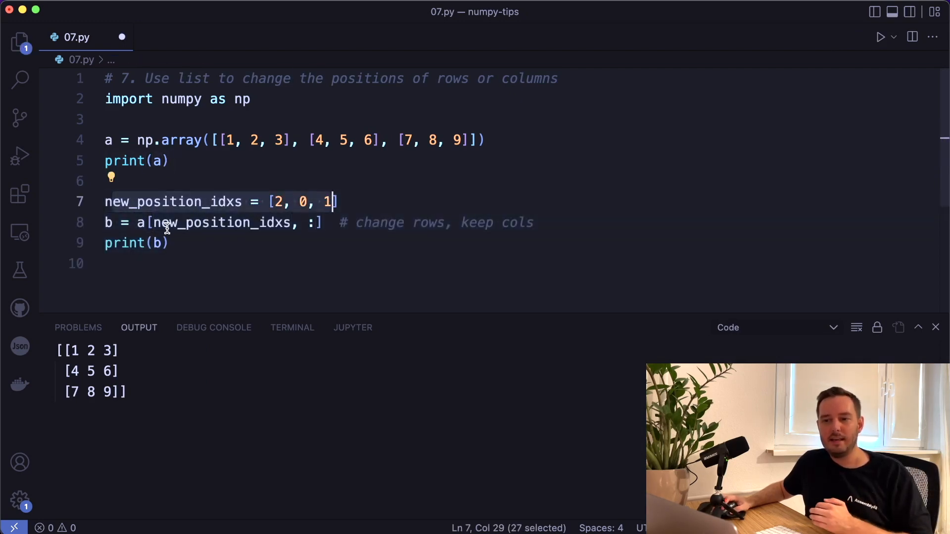
{"action": "left_click", "coordinate": [150, 223]}
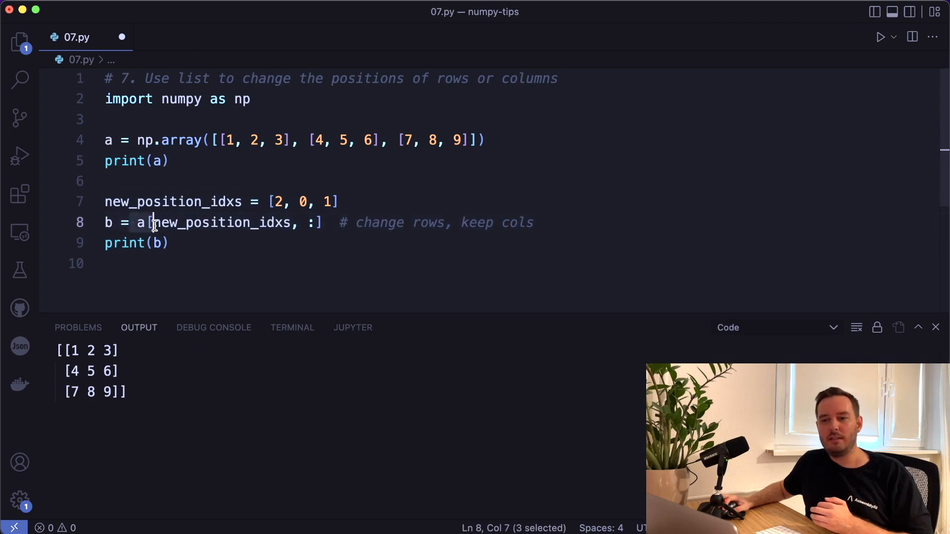
{"action": "left_click_drag", "start_coordinate": [149, 223], "coordinate": [298, 223]}
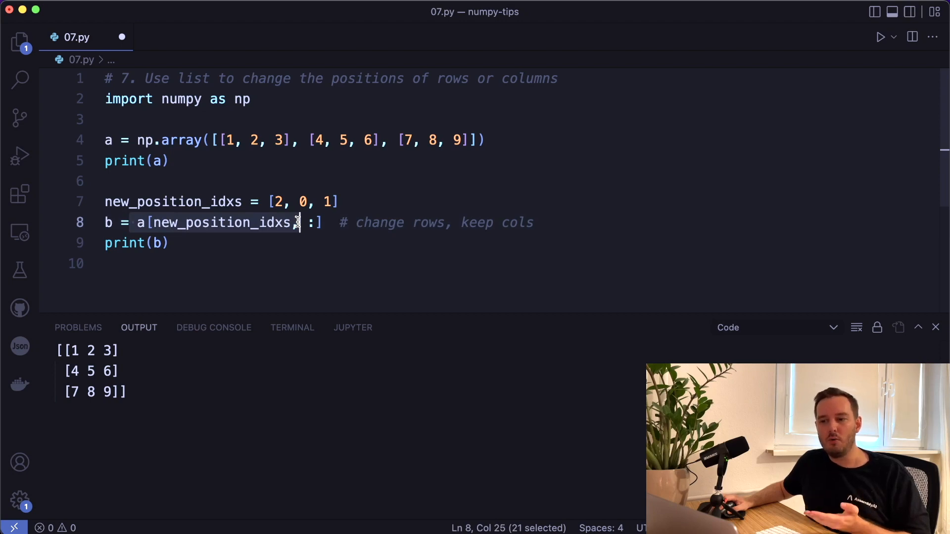
{"action": "left_click_drag", "start_coordinate": [296, 222], "coordinate": [314, 222]}
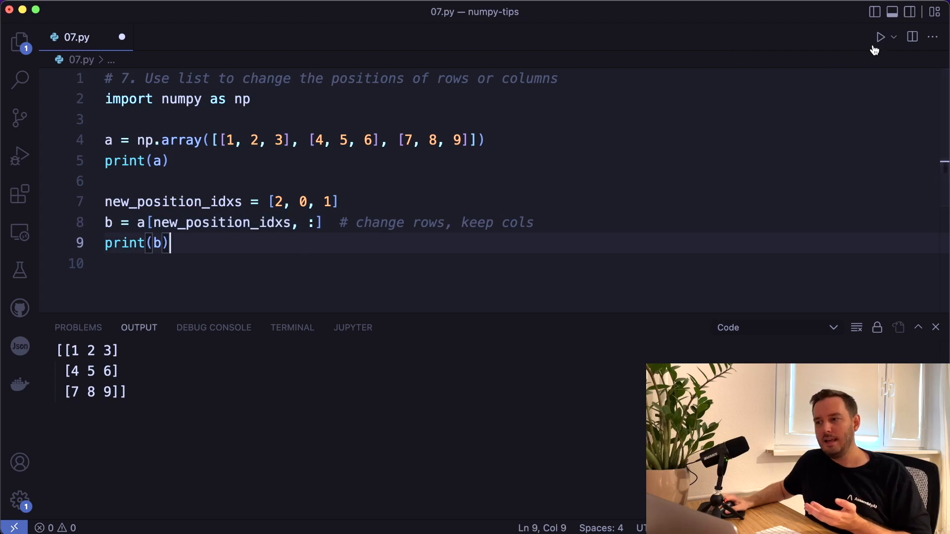
{"action": "left_click", "coordinate": [880, 37]}
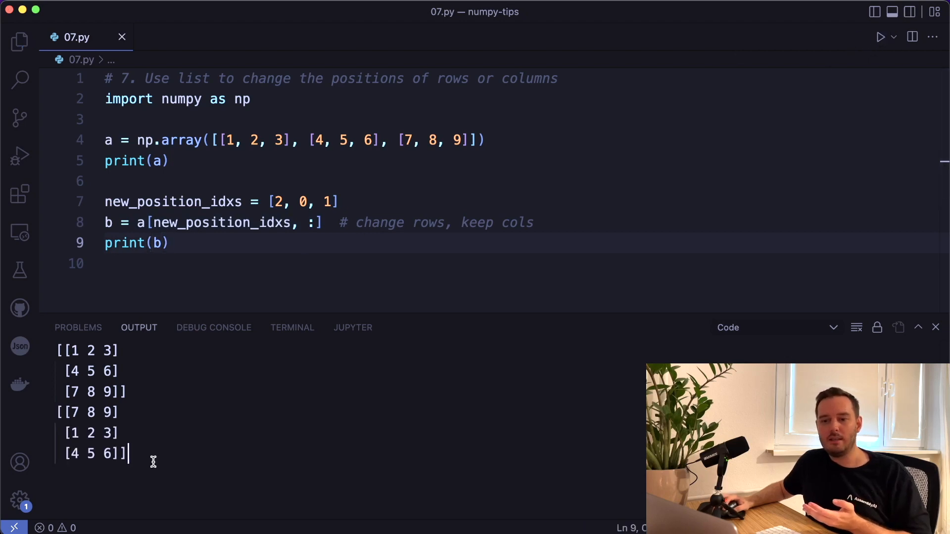
Replace it with c = a[:, new_position_idxs] and rerun to show columns reordered.
{"action": "scroll", "scroll_direction": "down", "scroll_amount": 3}
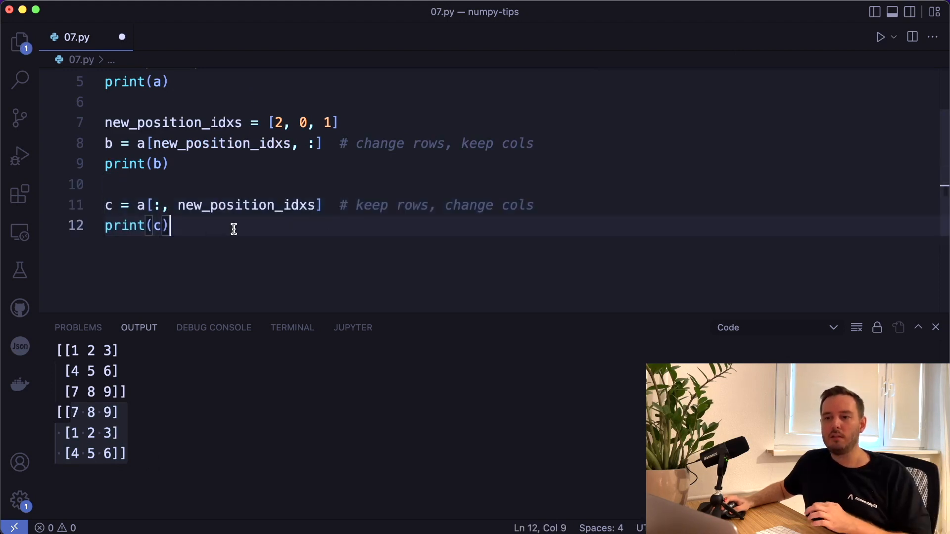
{"action": "mouse_move", "coordinate": [139, 204]}
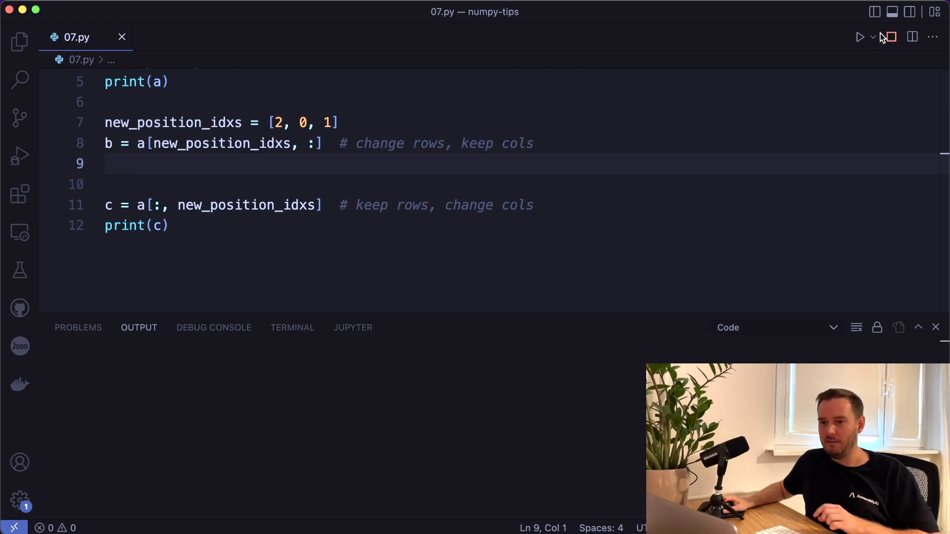
{"action": "left_click", "coordinate": [858, 37]}
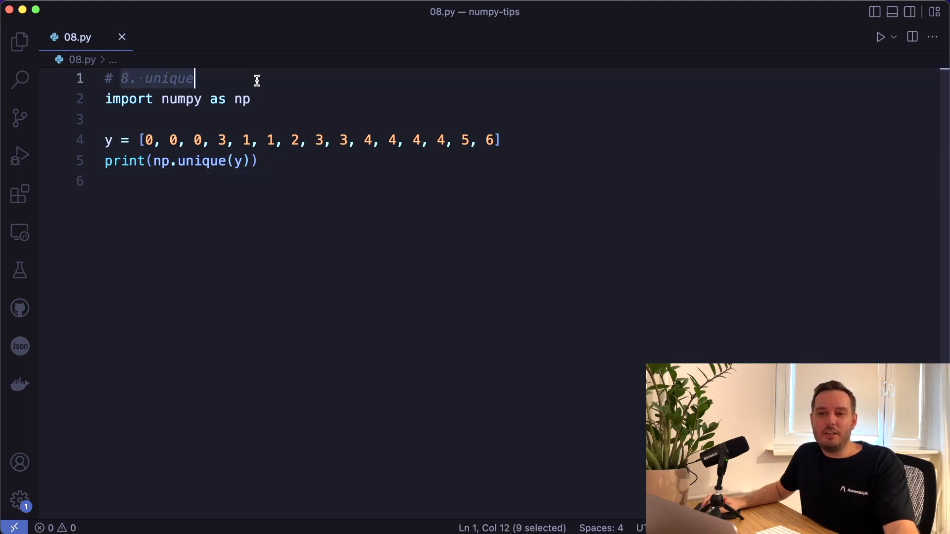
{"action": "mouse_move", "coordinate": [136, 160]}
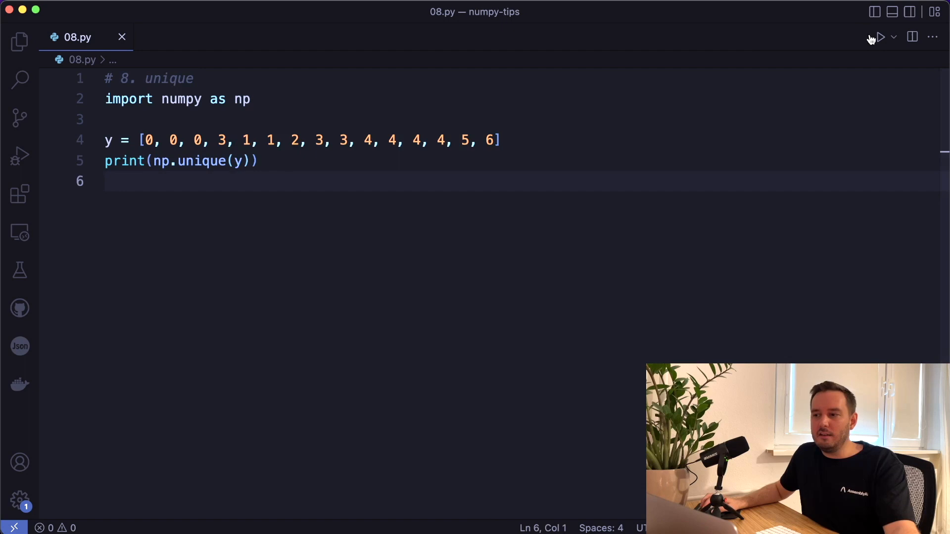
Run 08.py so np.unique prints [0 1 2 3 4 5 6].
{"action": "left_click", "coordinate": [881, 36]}
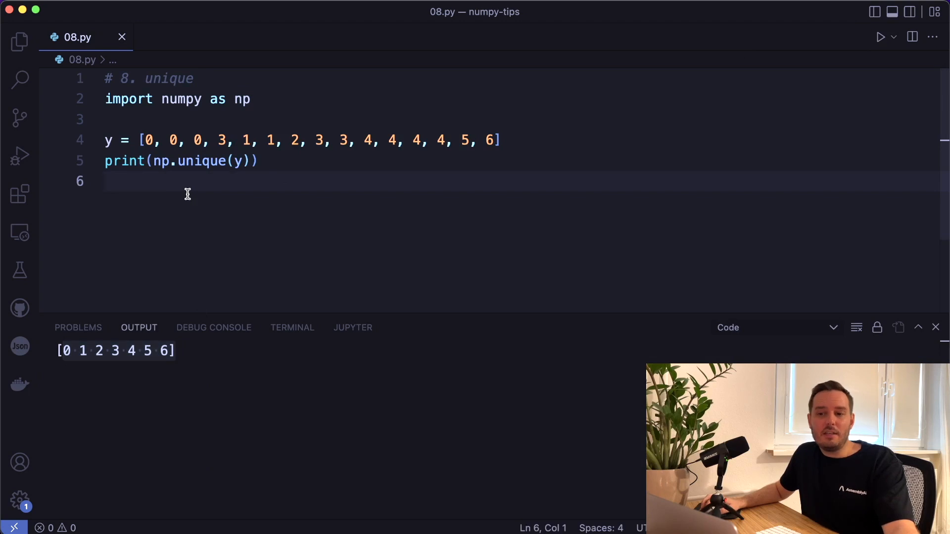
{"action": "mouse_move", "coordinate": [170, 204]}
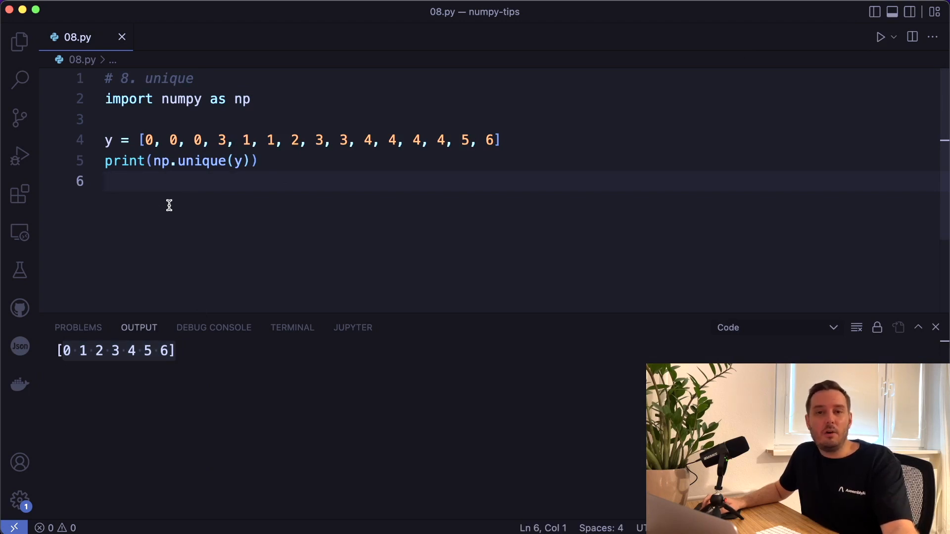
{"action": "mouse_move", "coordinate": [103, 143]}
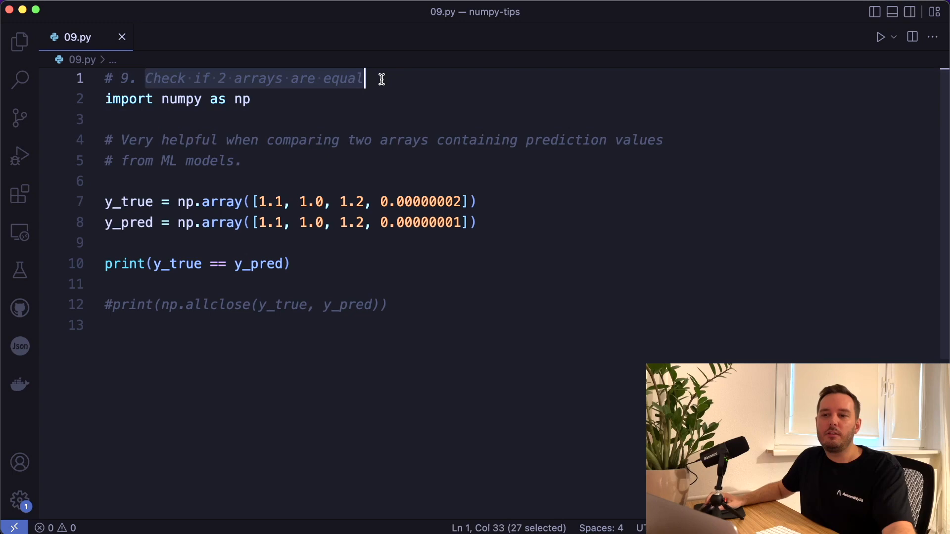
{"action": "mouse_move", "coordinate": [285, 125]}
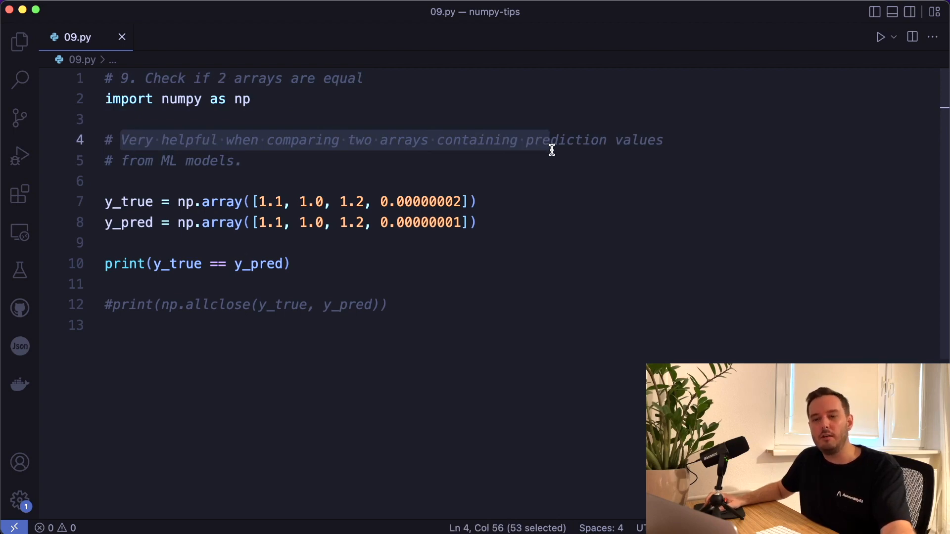
Run 09.py for [ True True True False], then with np.allclose uncommented to also print True.
{"action": "double_click", "coordinate": [128, 202]}
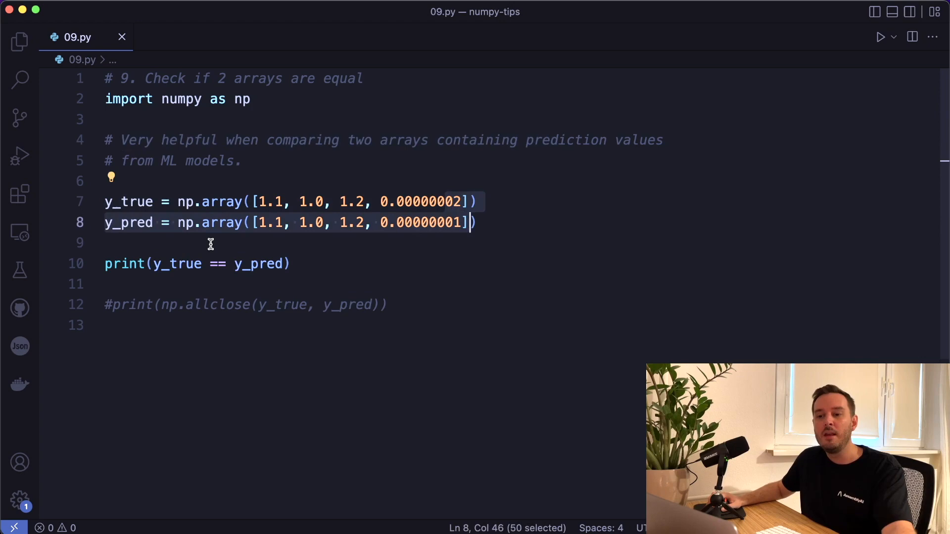
{"action": "left_click", "coordinate": [289, 263]}
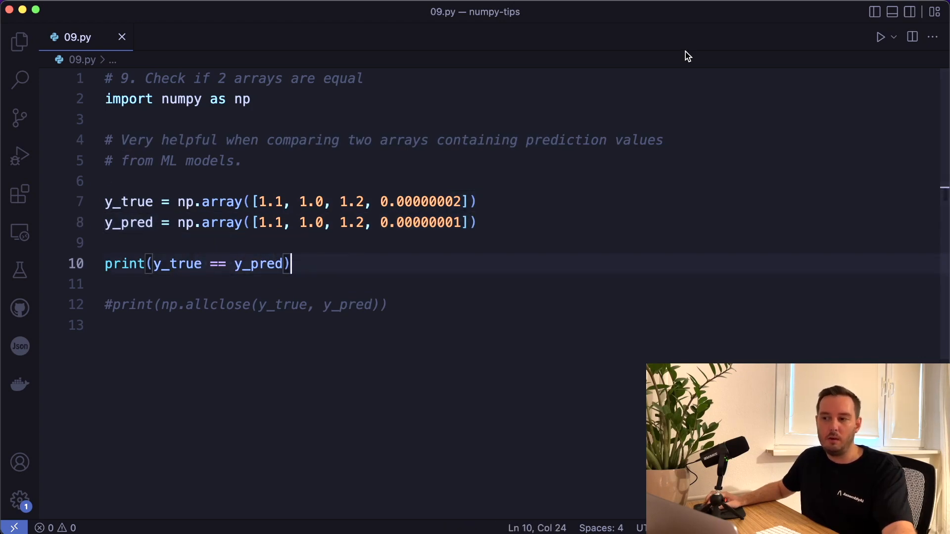
{"action": "left_click", "coordinate": [881, 36]}
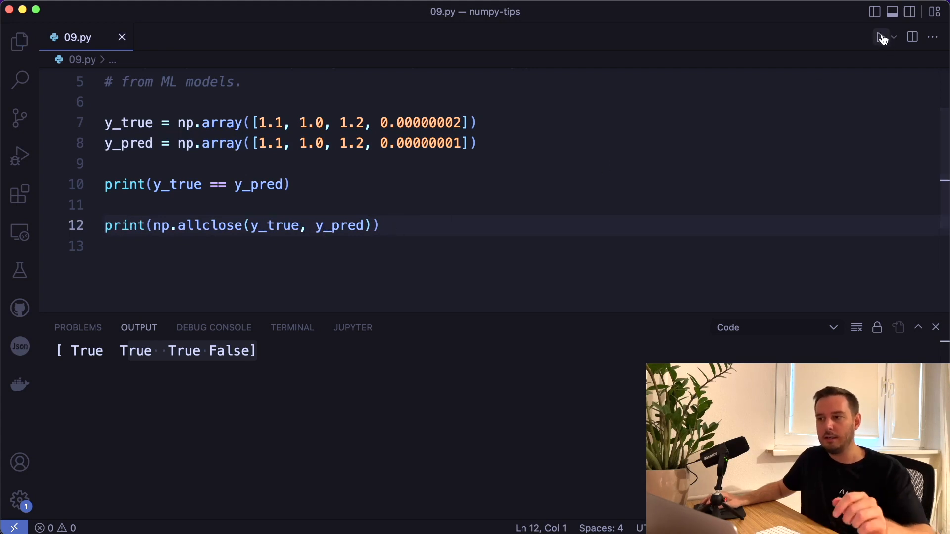
{"action": "left_click", "coordinate": [882, 36]}
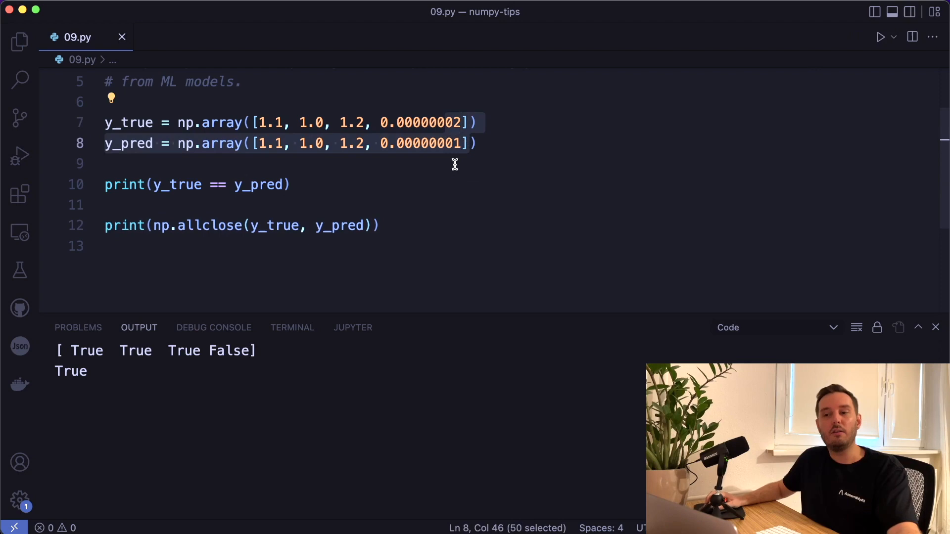
{"action": "mouse_move", "coordinate": [218, 237]}
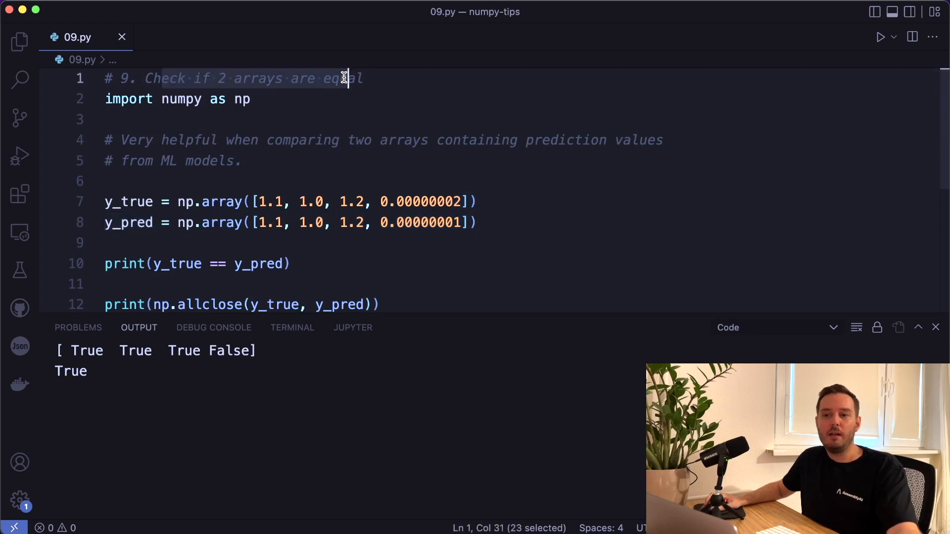
{"action": "mouse_move", "coordinate": [362, 106]}
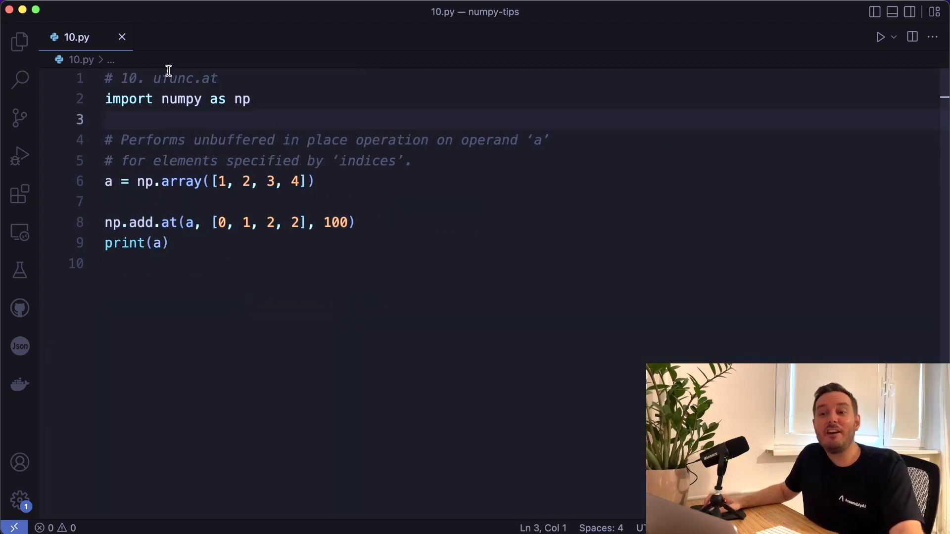
{"action": "double_click", "coordinate": [185, 79]}
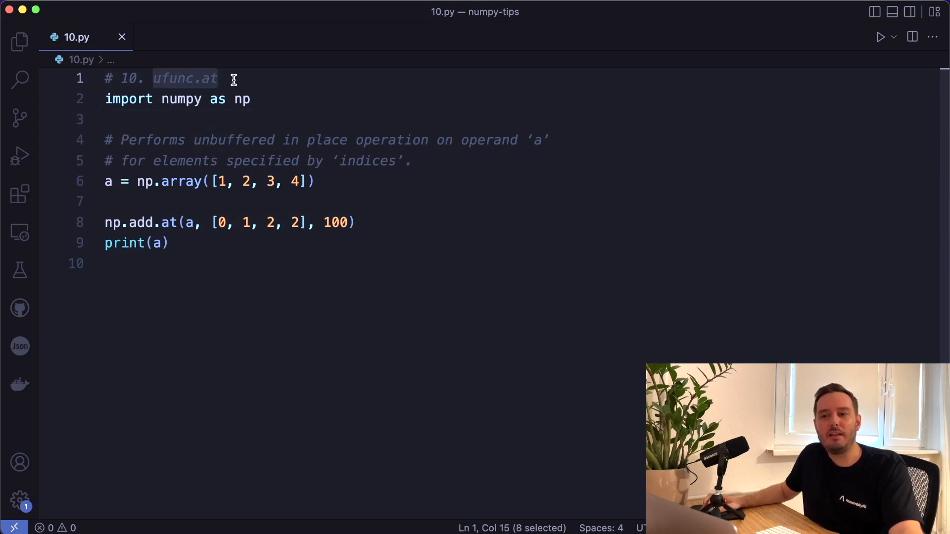
{"action": "mouse_move", "coordinate": [147, 139]}
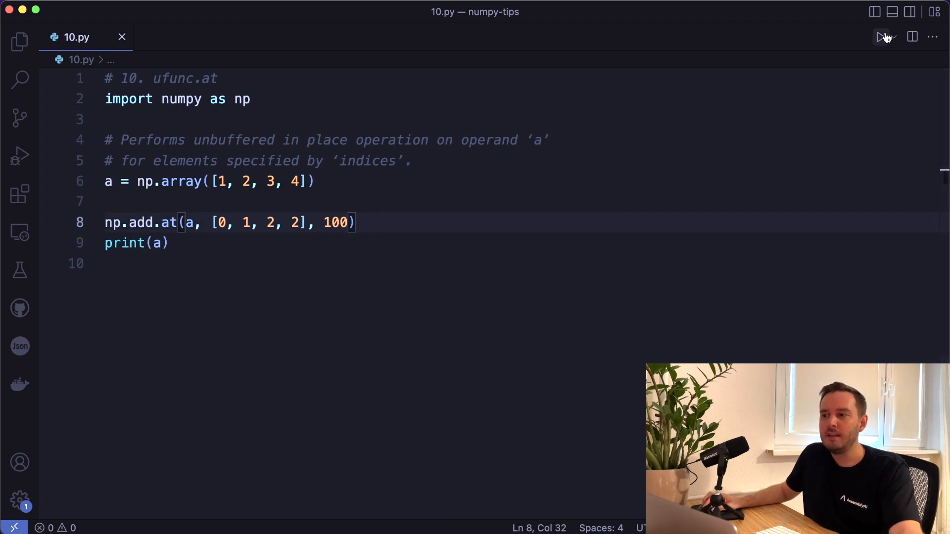
{"action": "left_click", "coordinate": [882, 37]}
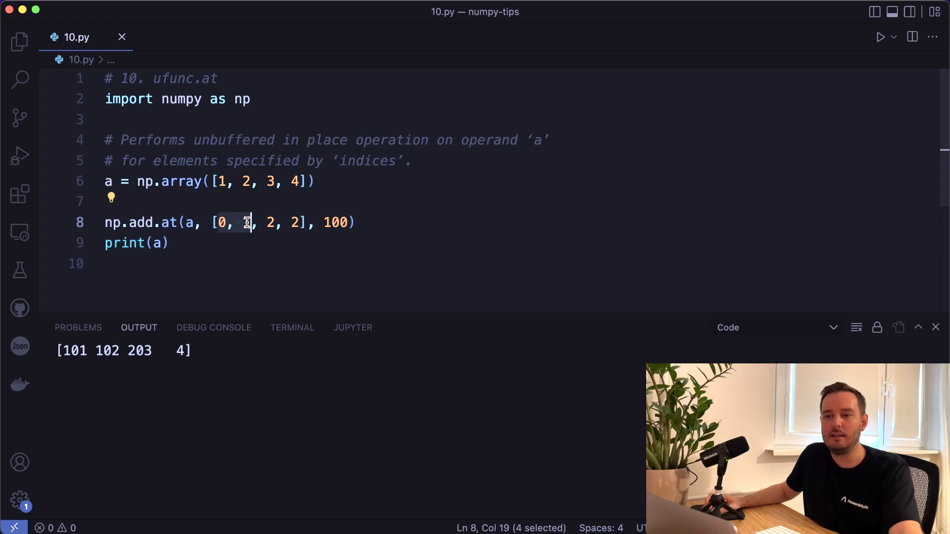
Replace it with np.negative.at(a, [0, 1]) and run, printing [-1 -2 3 4].
{"action": "left_click_drag", "start_coordinate": [248, 223], "coordinate": [303, 222]}
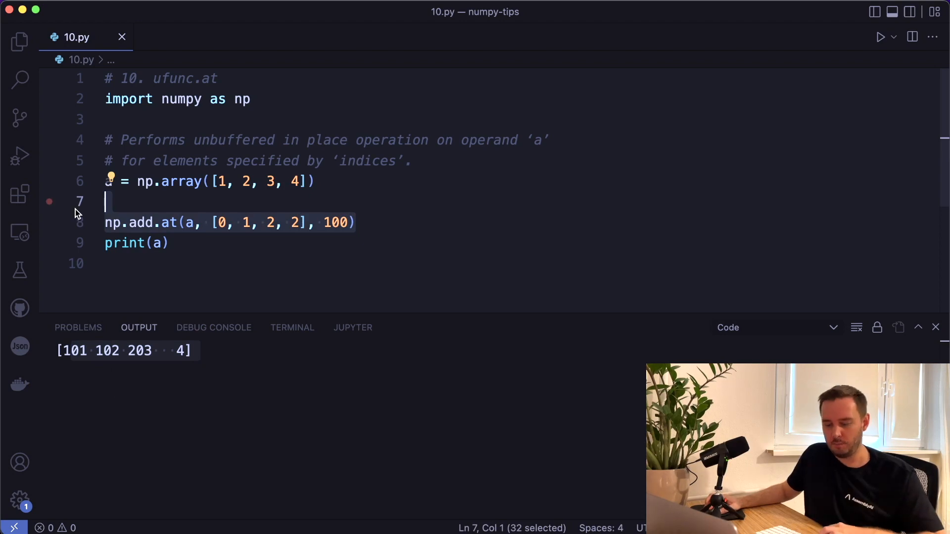
{"action": "type", "text": "np.negative.at(a, [0, 1])"}
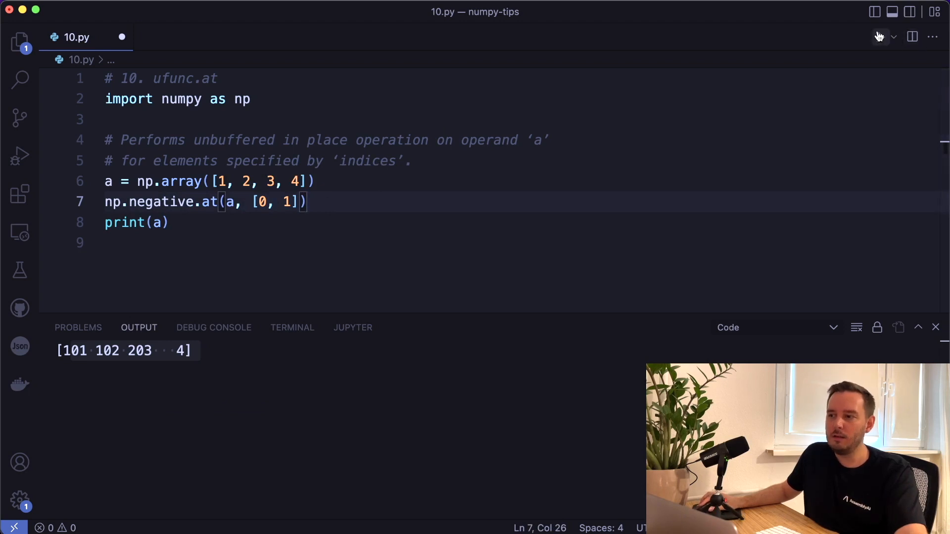
{"action": "left_click", "coordinate": [880, 36]}
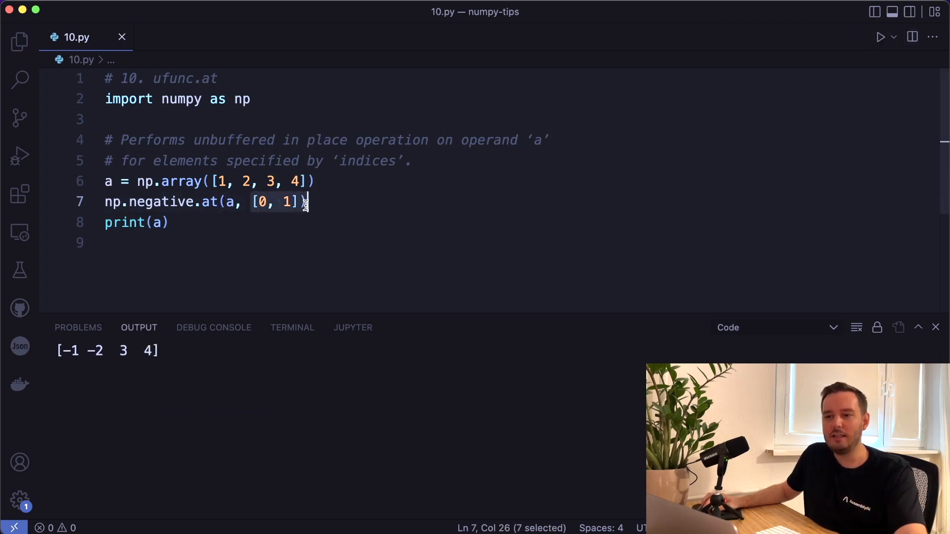
{"action": "left_click", "coordinate": [145, 223]}
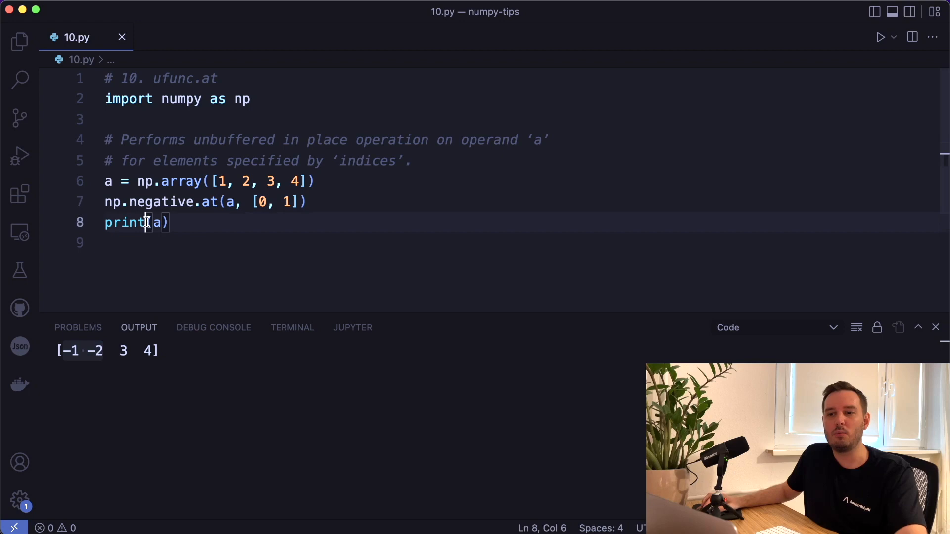